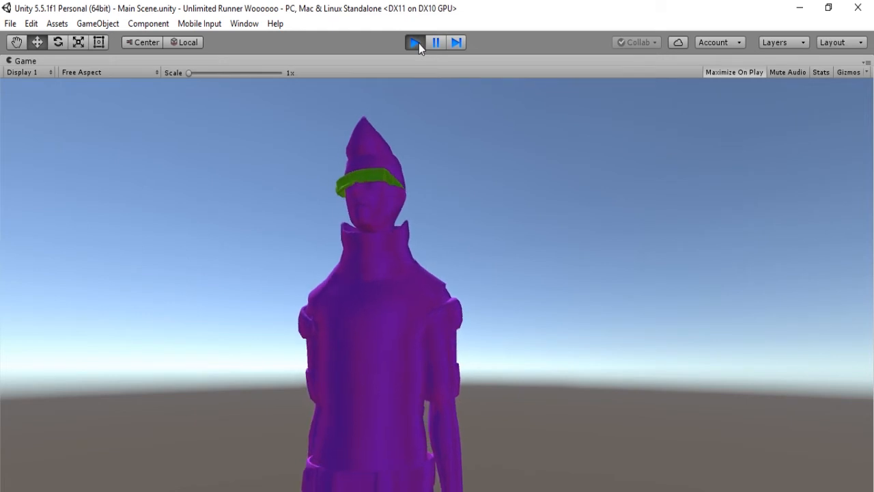
Stop the running game to return to the editor
{"action": "left_click", "coordinate": [415, 41]}
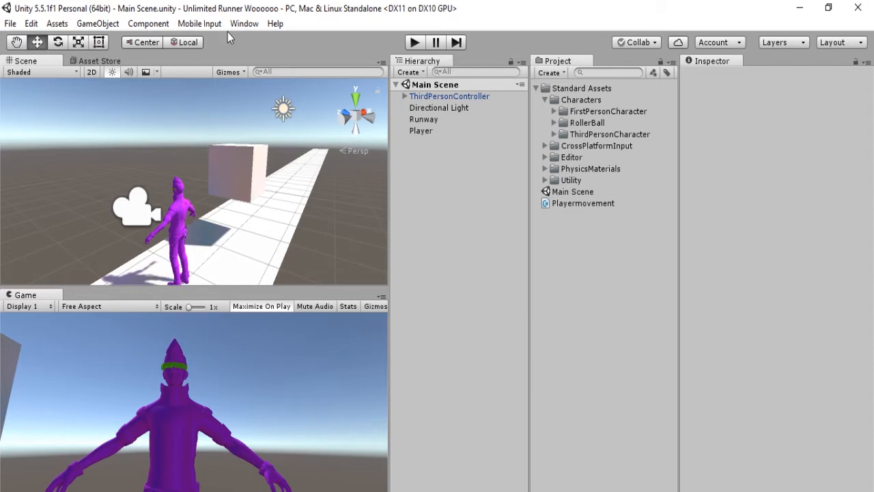
{"action": "left_click", "coordinate": [243, 23]}
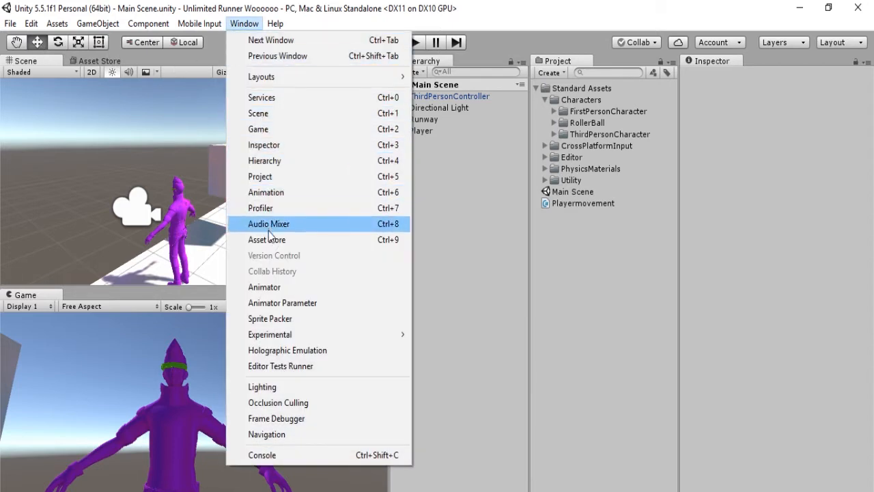
{"action": "mouse_move", "coordinate": [267, 239]}
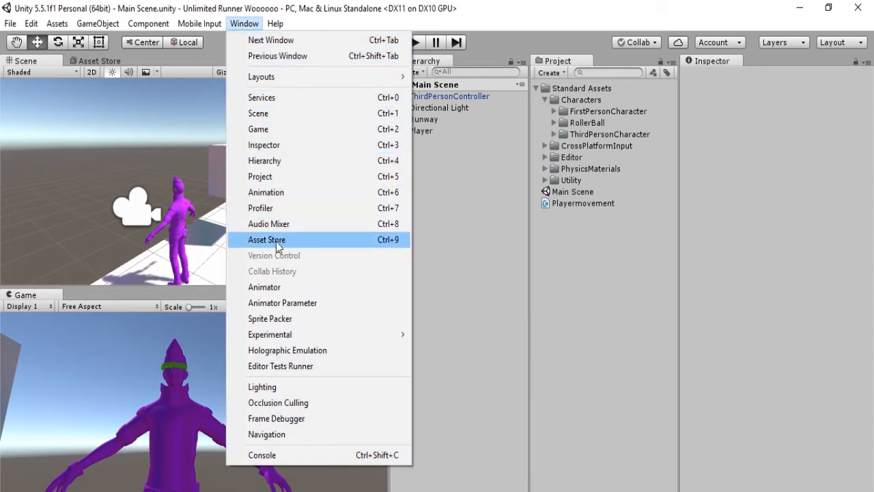
{"action": "left_click", "coordinate": [267, 238]}
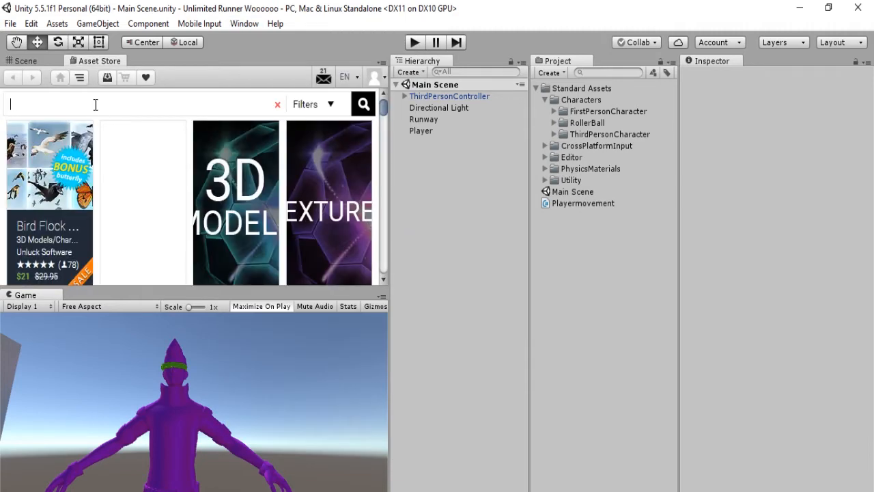
{"action": "type", "text": "sta"}
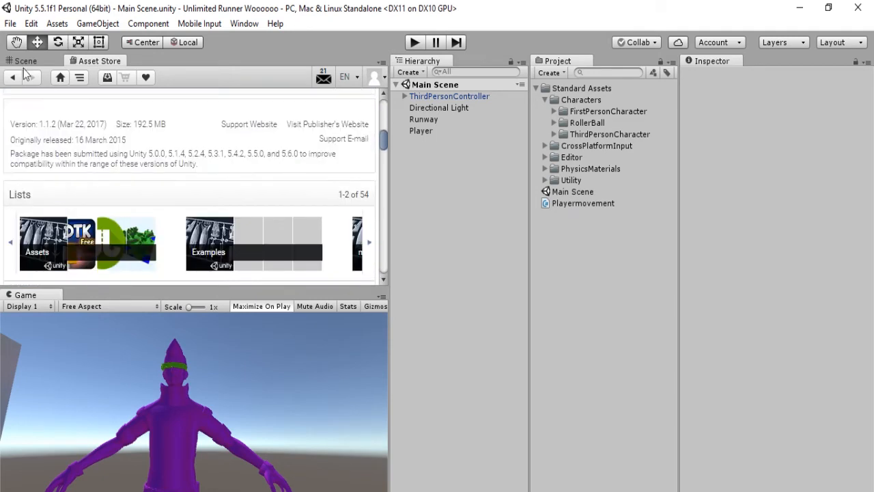
{"action": "left_click", "coordinate": [25, 60]}
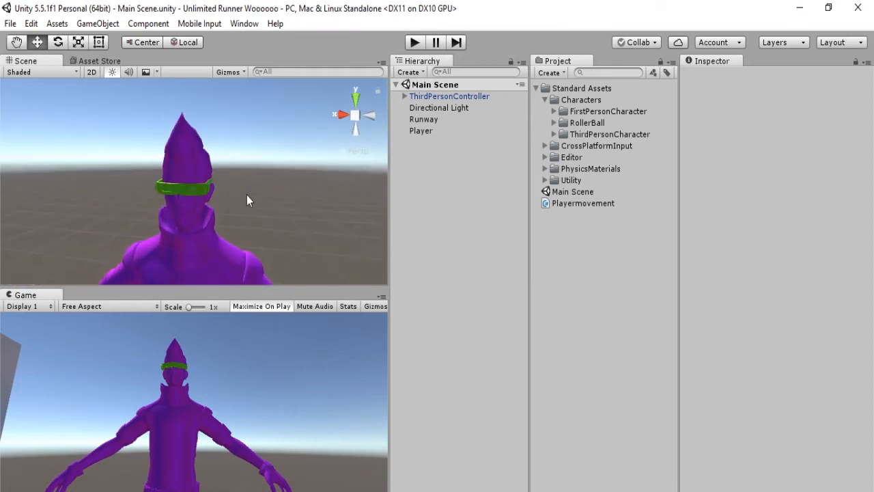
Nest Main Camera under ThirdPersonController and place it behind the character
{"action": "left_click", "coordinate": [447, 95]}
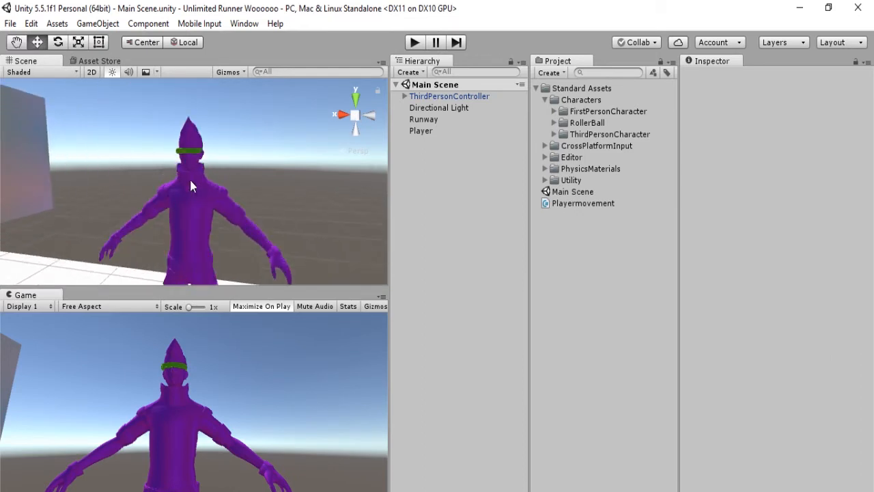
{"action": "mouse_move", "coordinate": [191, 204]}
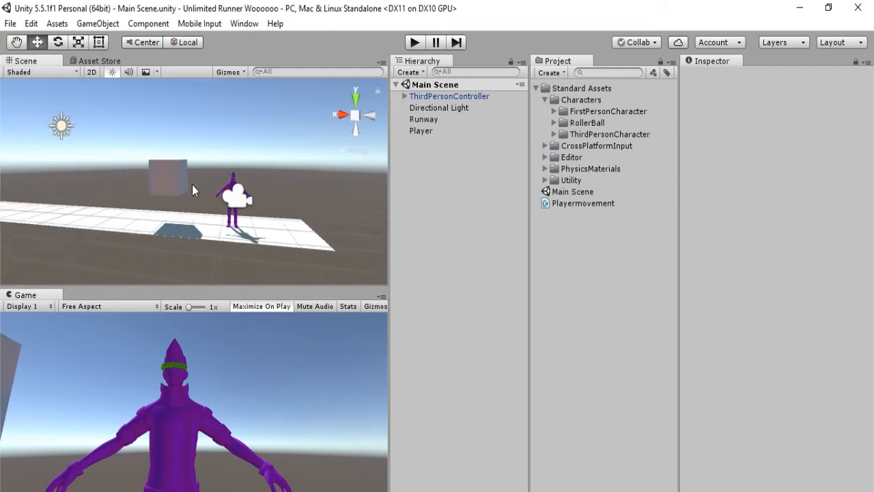
{"action": "mouse_move", "coordinate": [162, 185]}
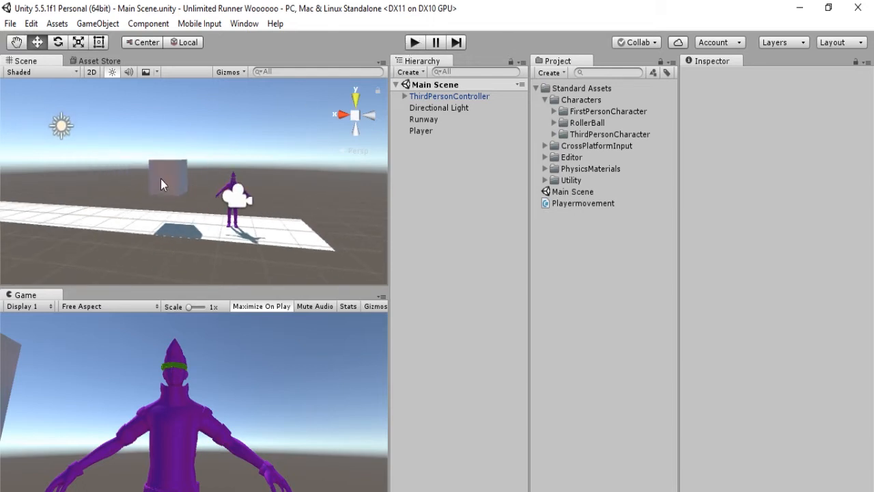
{"action": "left_click_drag", "start_coordinate": [163, 184], "coordinate": [227, 192]}
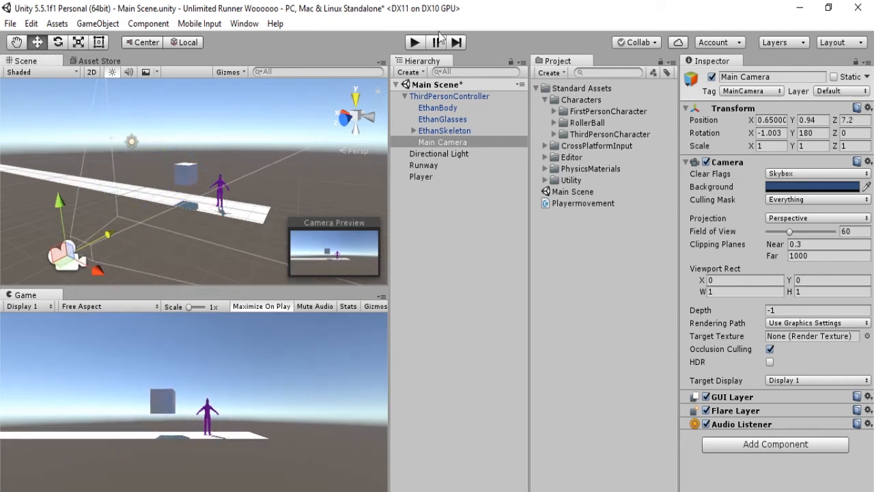
Rename the ThirdPersonController object to 'Ethan' in the Hierarchy
{"action": "left_click", "coordinate": [416, 41]}
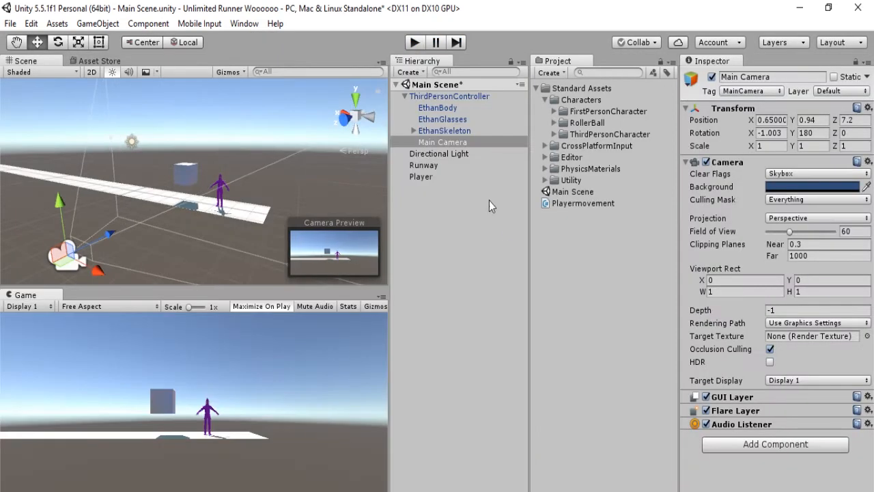
{"action": "mouse_move", "coordinate": [437, 131]}
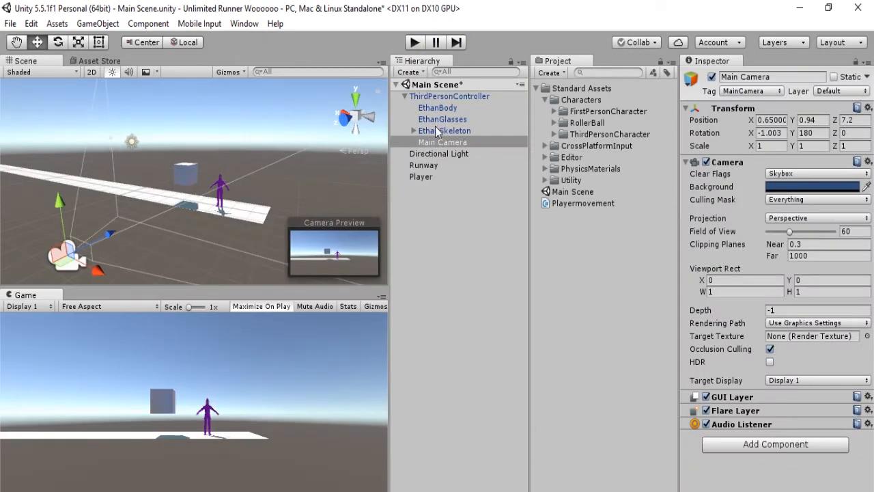
{"action": "left_click", "coordinate": [448, 96]}
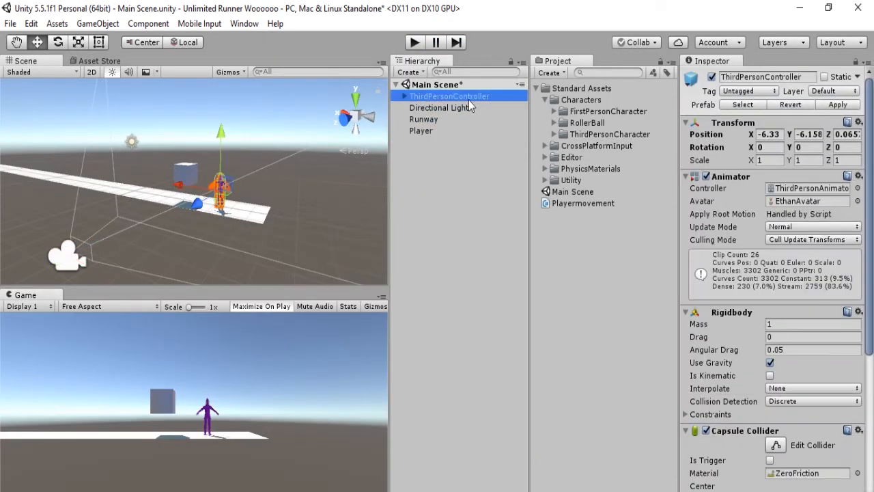
{"action": "double_click", "coordinate": [448, 96]}
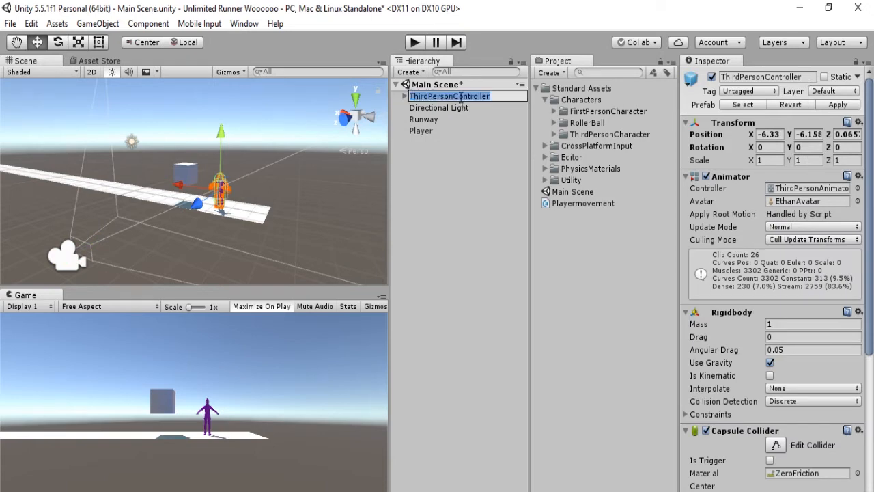
{"action": "type", "text": "Ethan"}
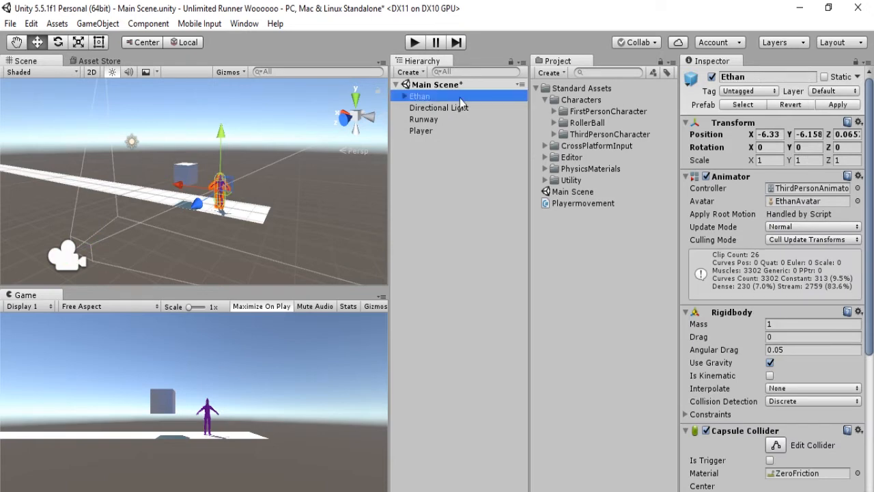
{"action": "scroll", "scroll_direction": "down", "scroll_amount": 3}
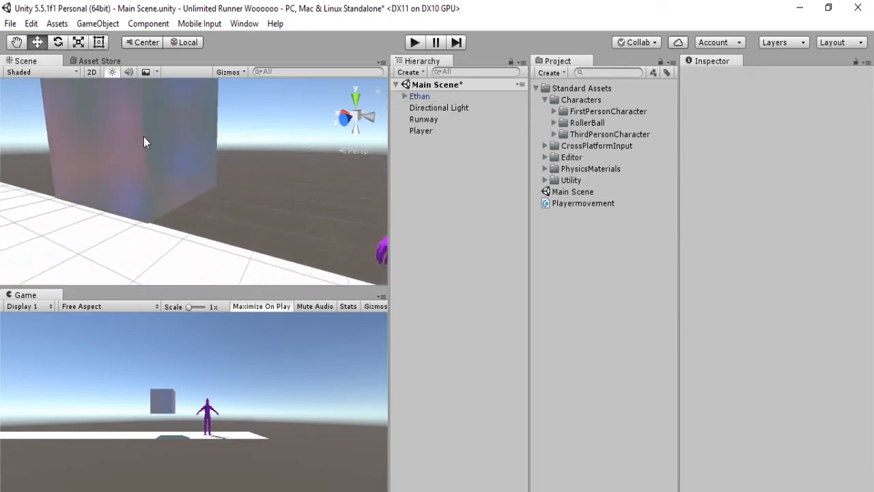
Attach the Playermovement script to Ethan with Speed set to 5, then select his Main Camera
{"action": "left_click", "coordinate": [419, 95]}
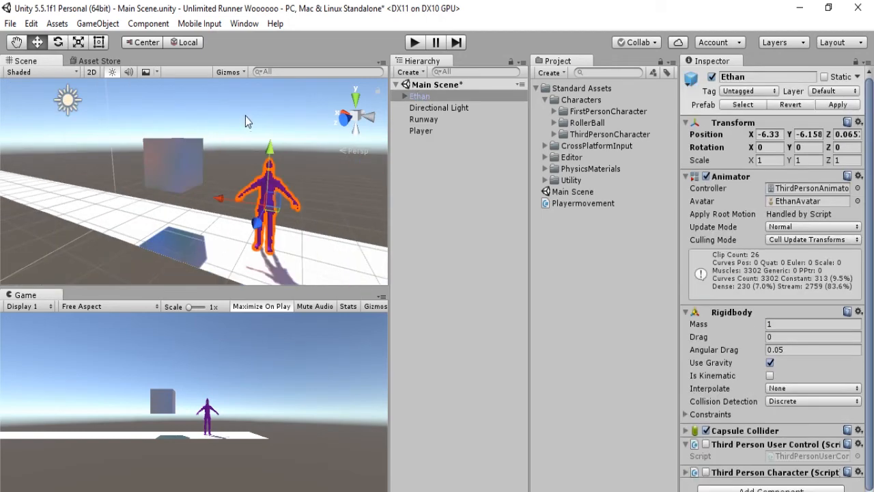
{"action": "left_click", "coordinate": [420, 131]}
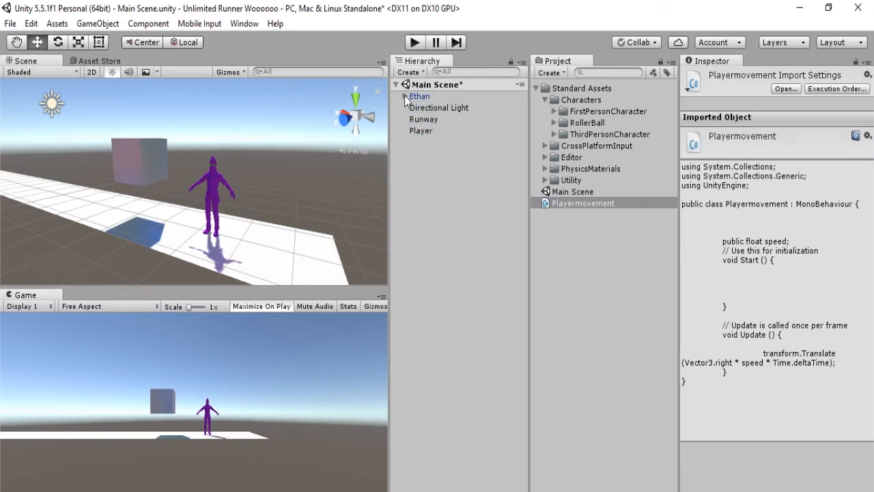
{"action": "left_click", "coordinate": [418, 96]}
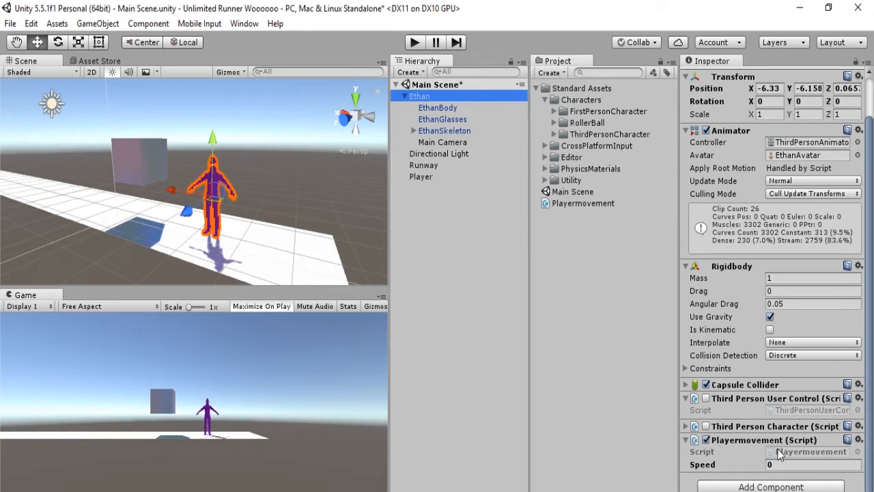
{"action": "left_click", "coordinate": [812, 464]}
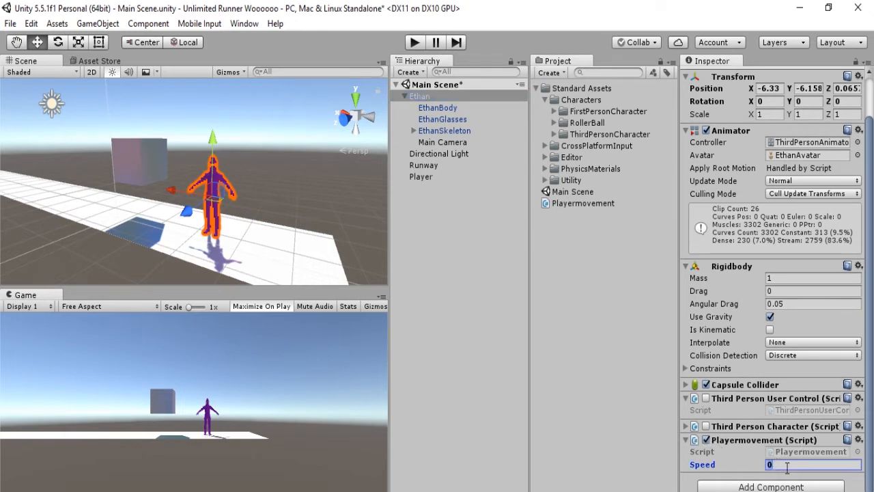
{"action": "type", "text": "5"}
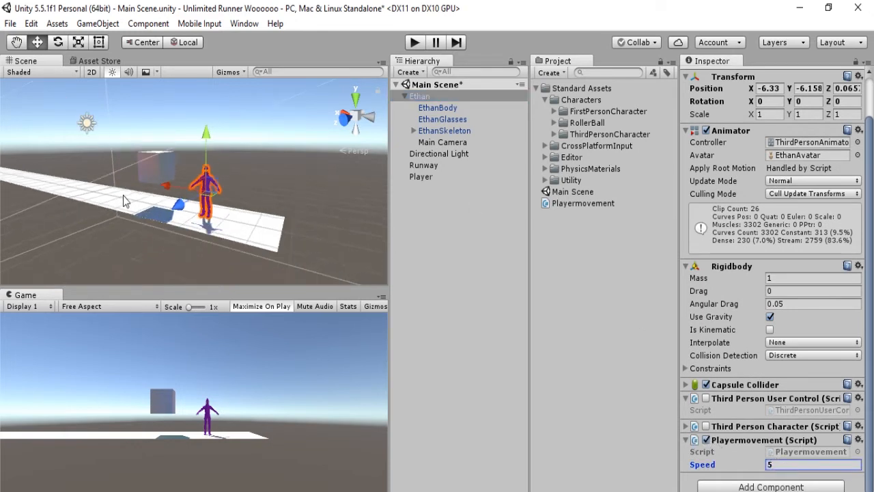
{"action": "left_click", "coordinate": [443, 142]}
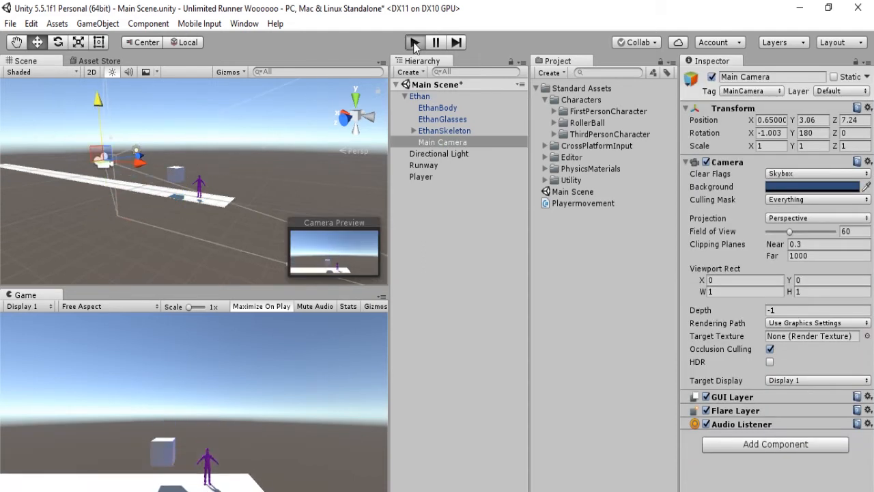
{"action": "left_click", "coordinate": [415, 41]}
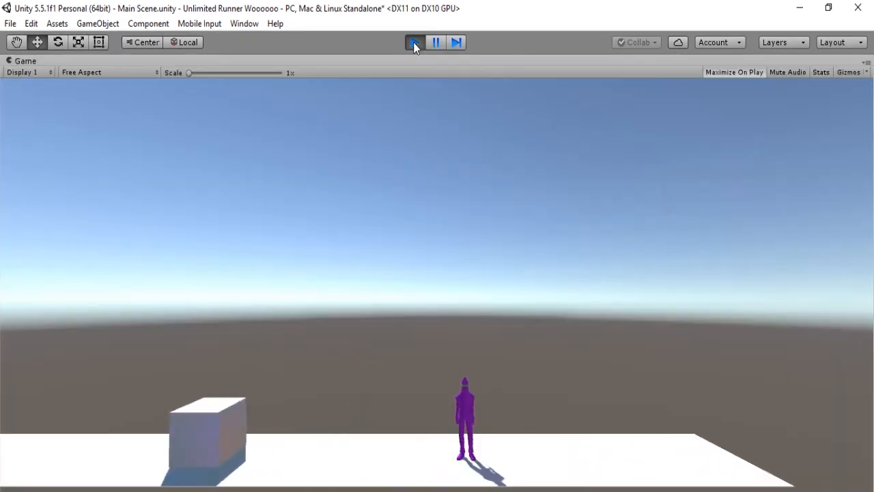
{"action": "left_click", "coordinate": [415, 41]}
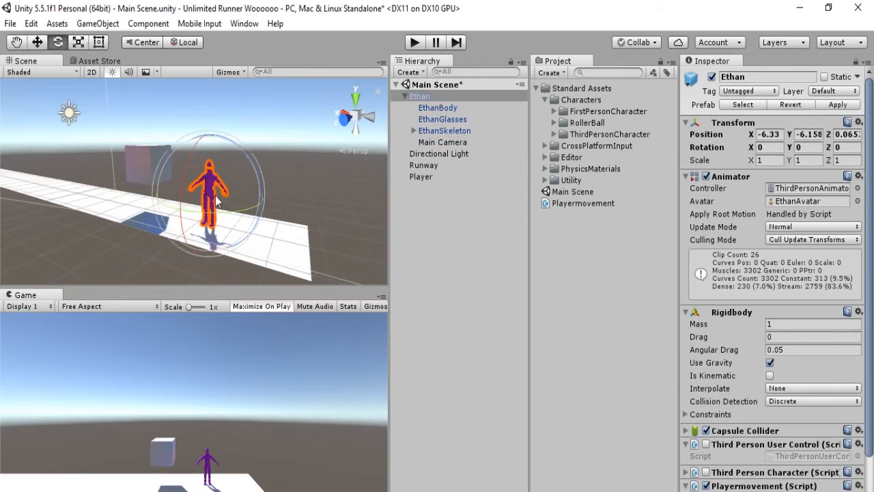
Set Ethan's Transform Rotation Y to 90 so he faces along the runway
{"action": "left_click", "coordinate": [808, 148]}
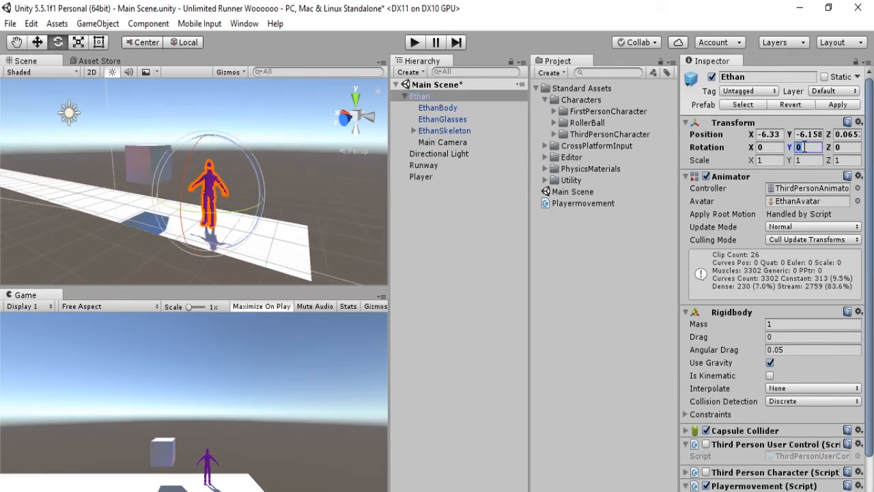
{"action": "type", "text": "90"}
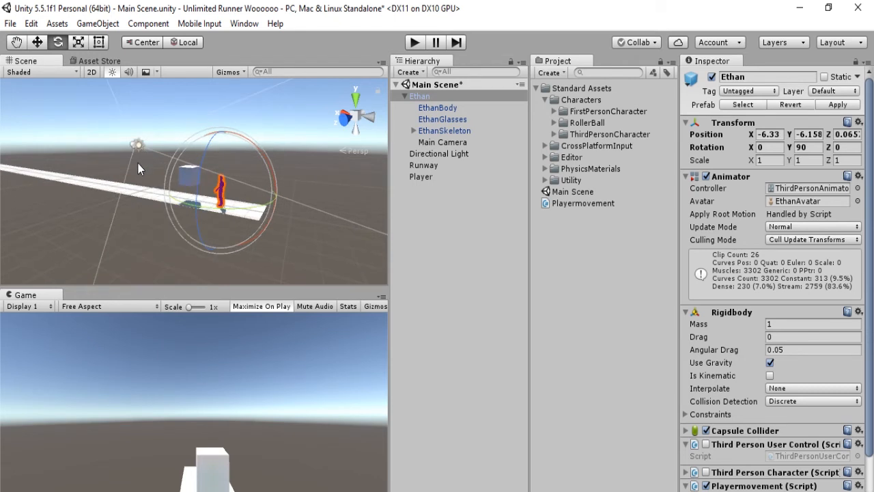
{"action": "left_click_drag", "start_coordinate": [140, 169], "coordinate": [246, 183]}
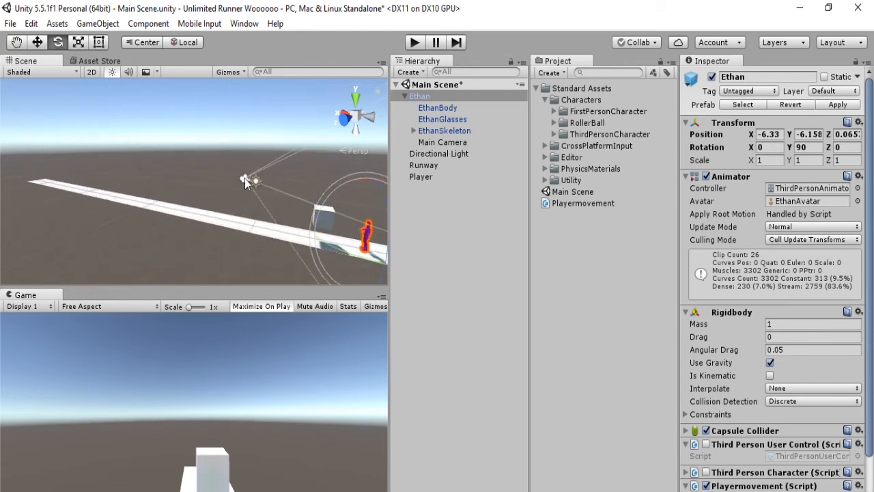
{"action": "left_click", "coordinate": [443, 142]}
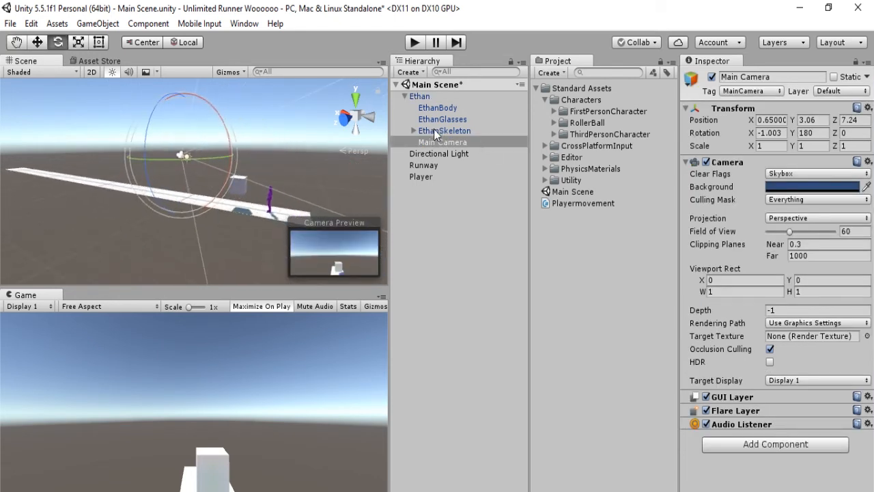
Move Main Camera out from under Ethan and set its Rotation Y to 180
{"action": "left_click", "coordinate": [442, 142]}
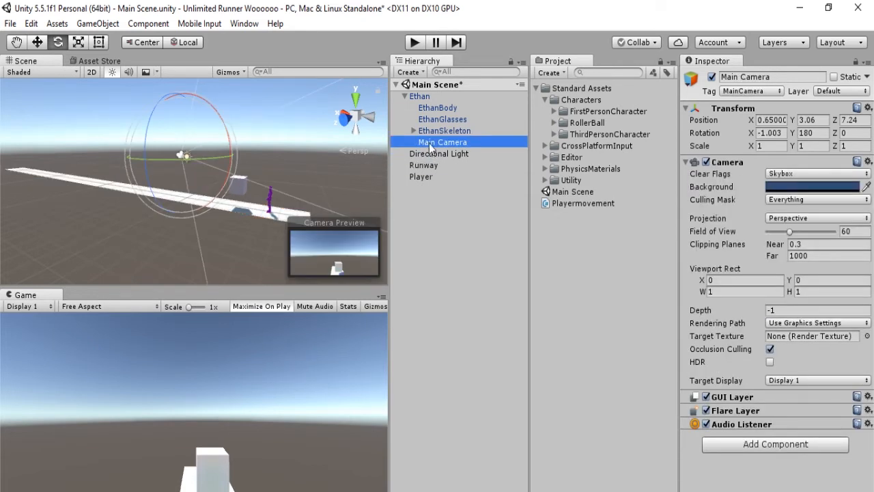
{"action": "left_click", "coordinate": [421, 96]}
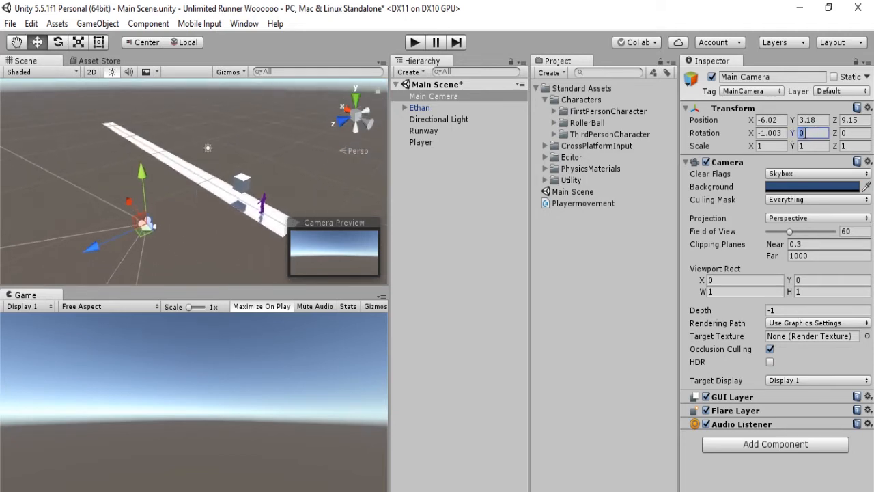
{"action": "type", "text": "180"}
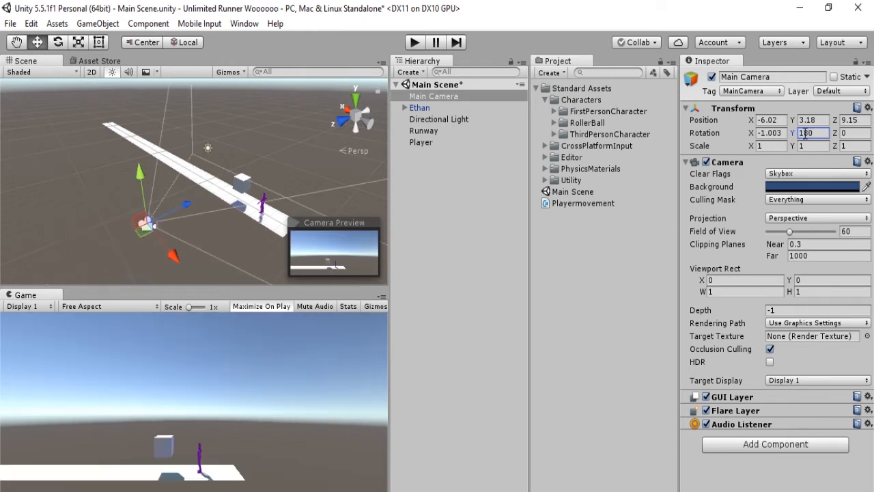
{"action": "type", "text": "180"}
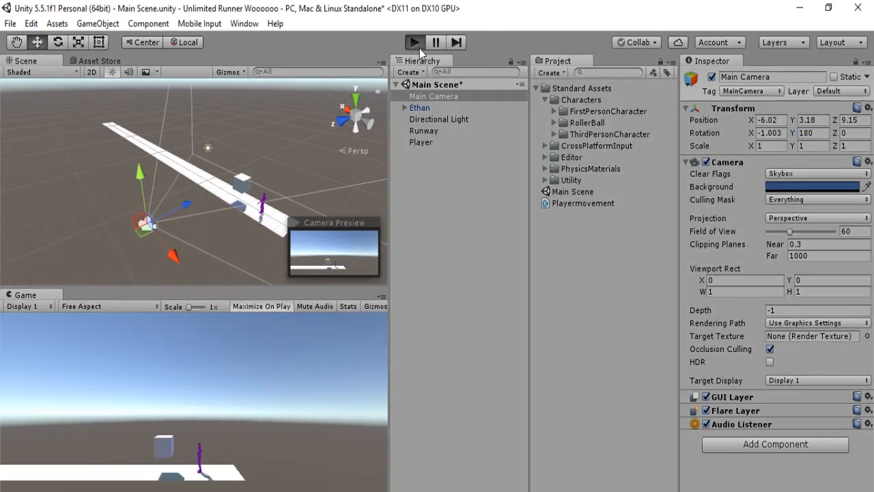
Test the standalone camera in play mode and show the Playermovement script
{"action": "left_click", "coordinate": [414, 41]}
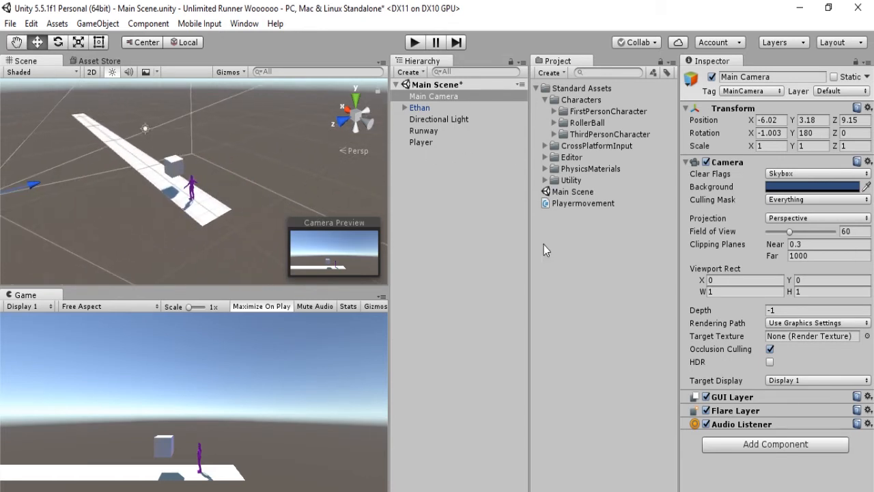
{"action": "left_click", "coordinate": [581, 202]}
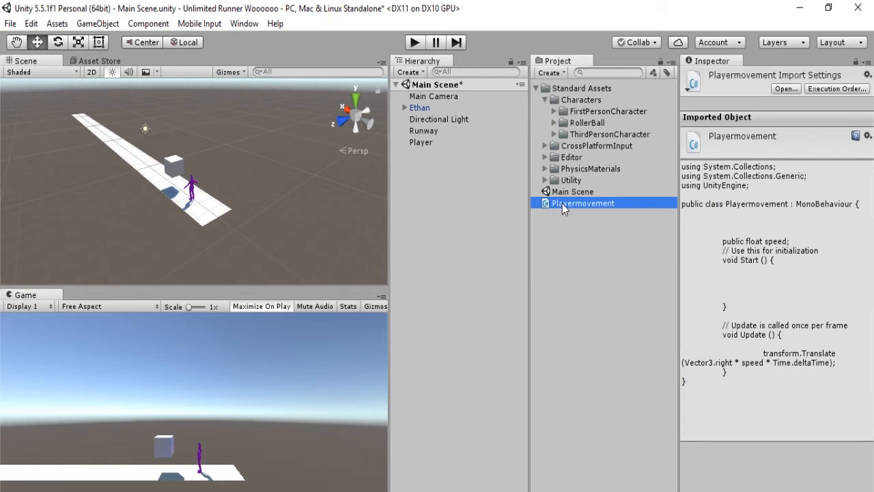
Change the transform.Translate line in Playermovement.cs from Vector3.right to Vector3.forward
{"action": "double_click", "coordinate": [584, 202]}
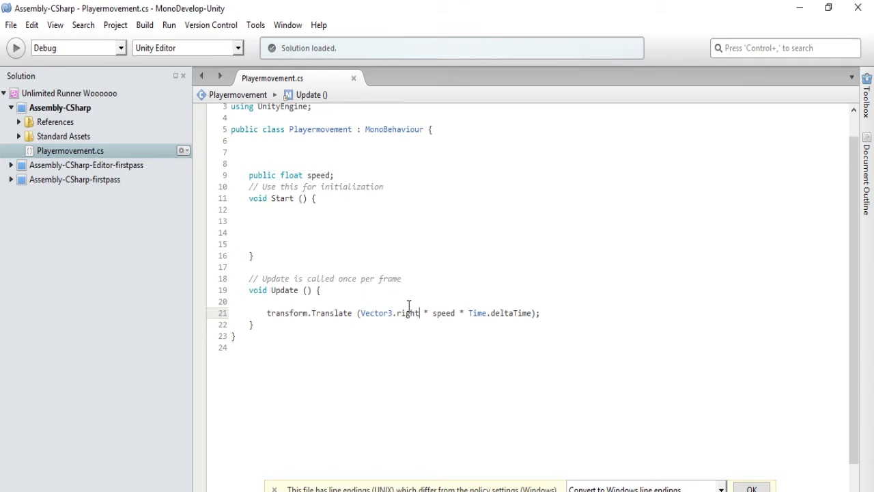
{"action": "mouse_move", "coordinate": [396, 312]}
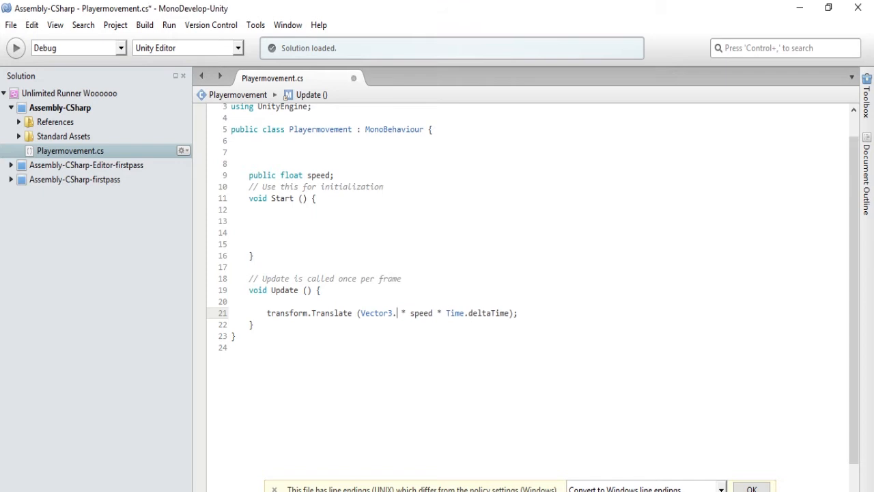
{"action": "type", "text": "forward"}
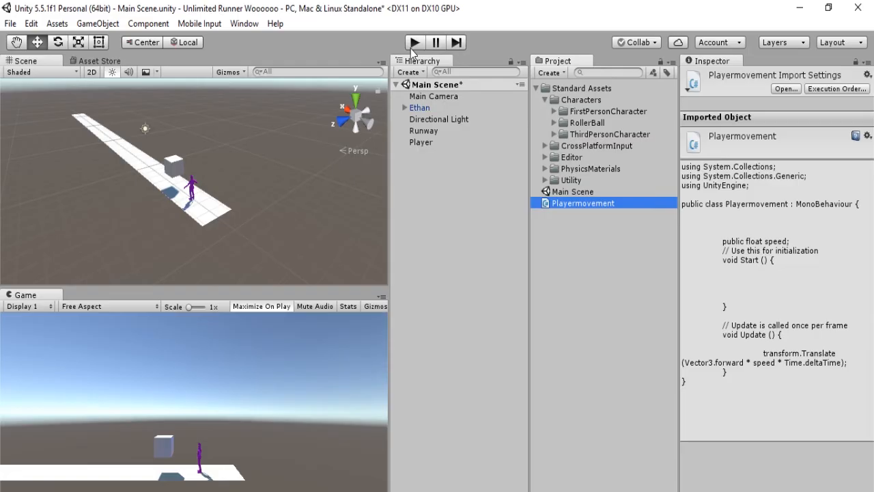
Play-test Ethan's forward movement, stop, and delete the separate Player object
{"action": "left_click", "coordinate": [414, 41]}
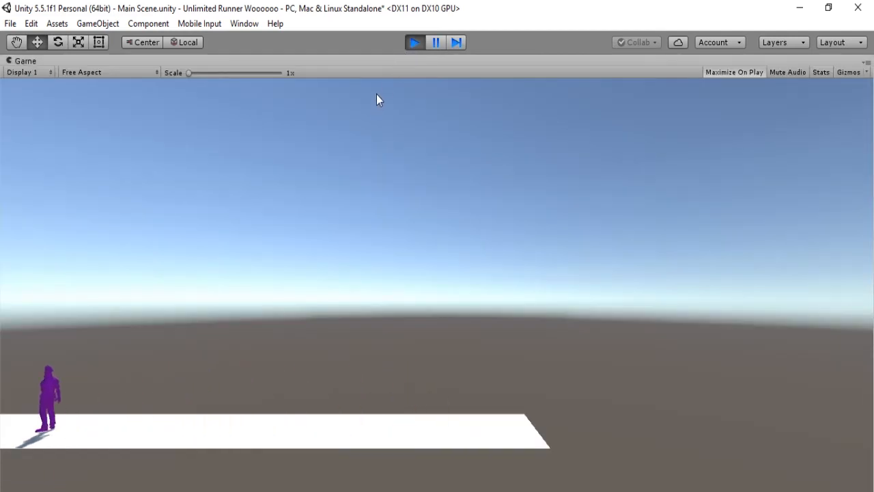
{"action": "left_click", "coordinate": [415, 41]}
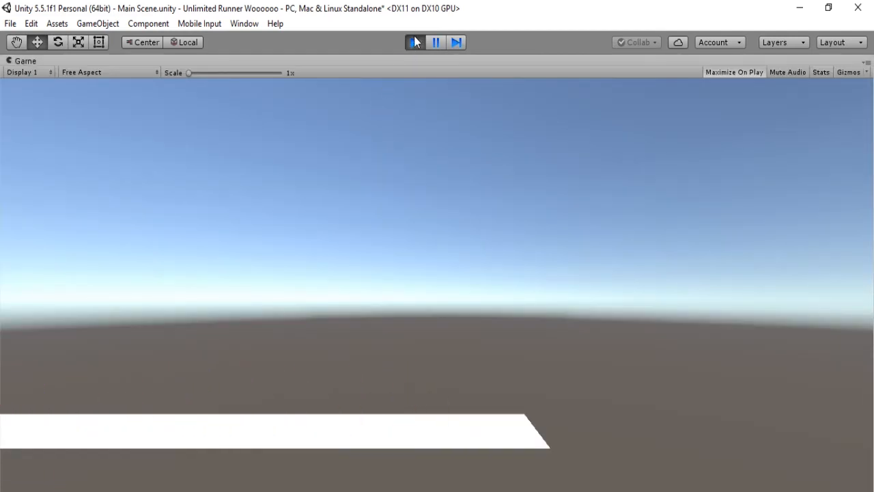
{"action": "left_click", "coordinate": [415, 41]}
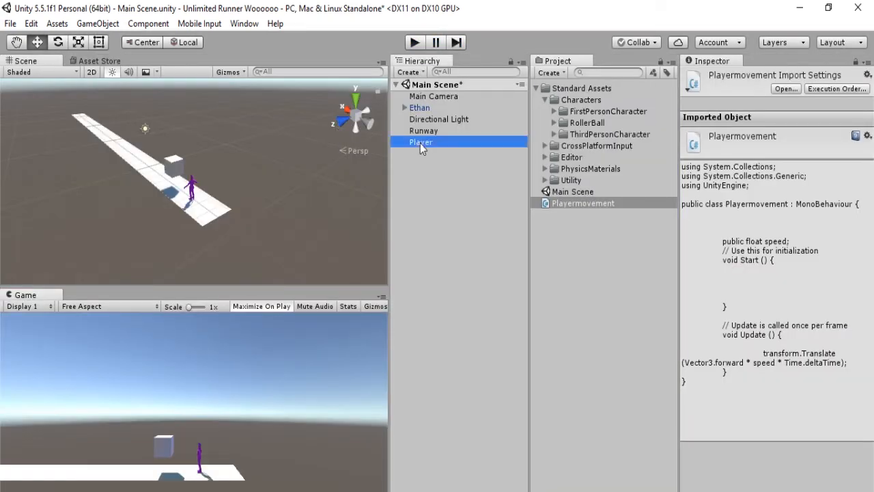
{"action": "left_click", "coordinate": [421, 142]}
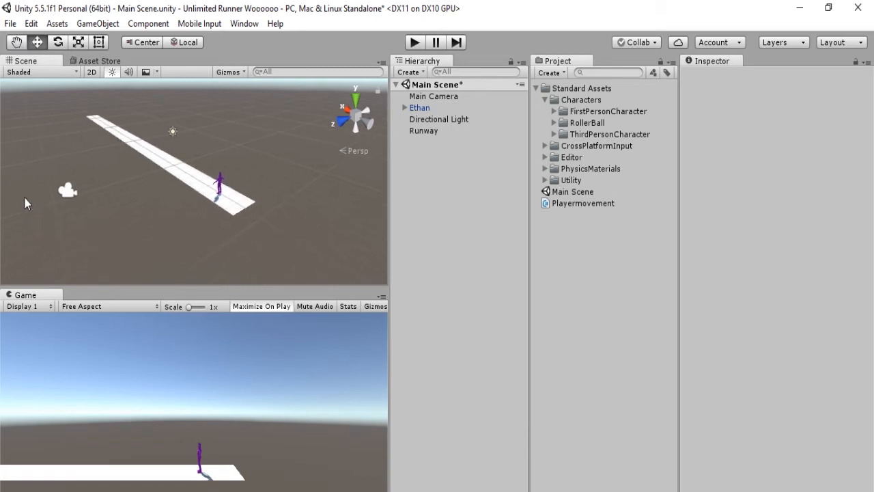
Set Main Camera's Rotation Y to 90 and nudge it in behind Ethan at the runway start
{"action": "left_click", "coordinate": [433, 96]}
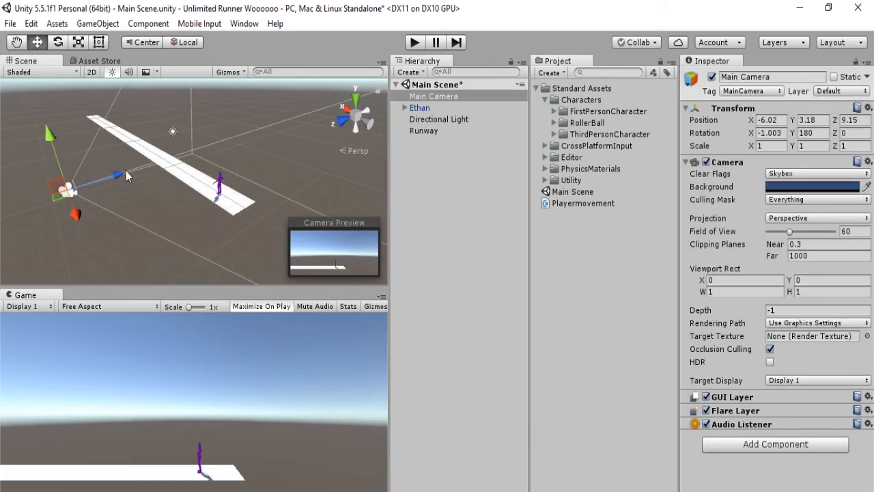
{"action": "mouse_move", "coordinate": [117, 178]}
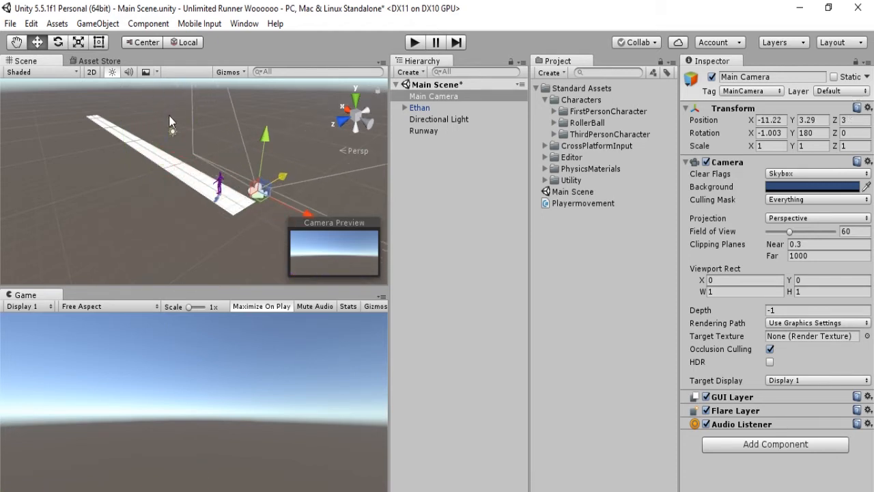
{"action": "left_click", "coordinate": [811, 134]}
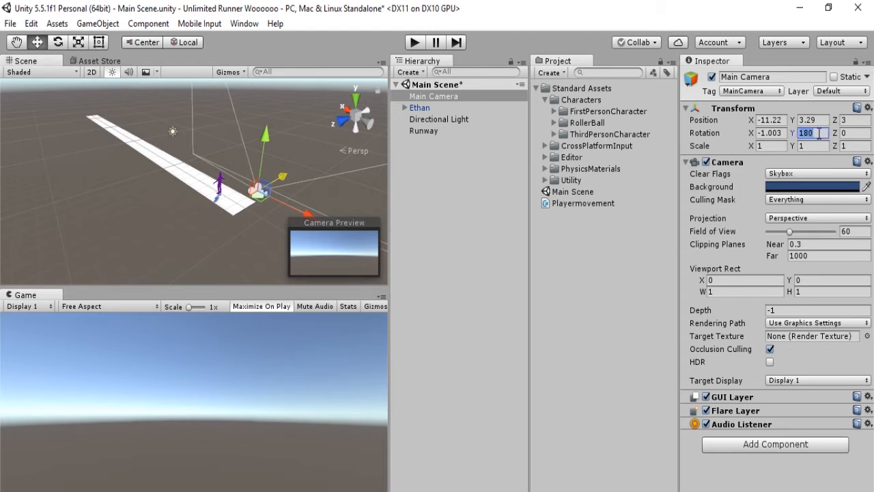
{"action": "type", "text": "90"}
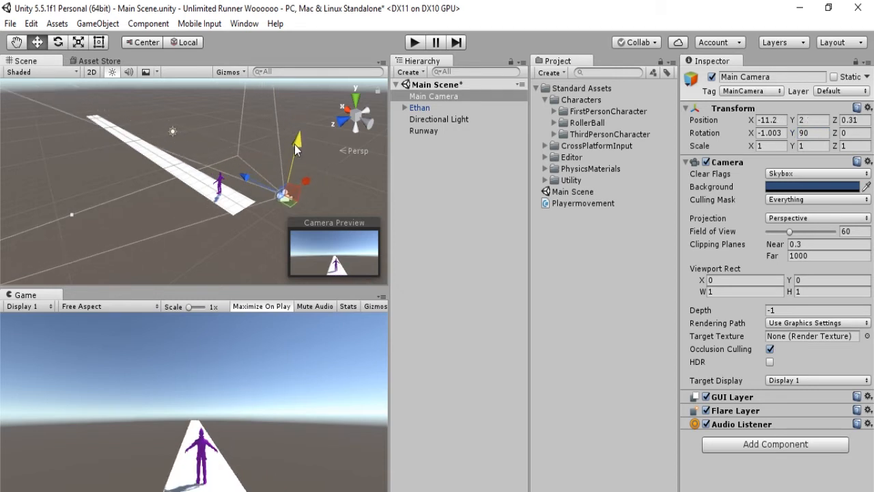
{"action": "left_click_drag", "start_coordinate": [298, 137], "coordinate": [297, 143]}
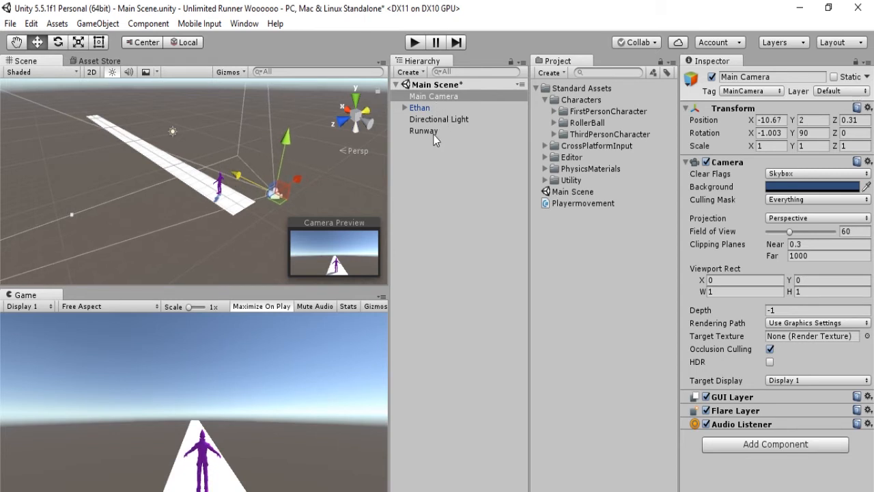
{"action": "left_click", "coordinate": [434, 96]}
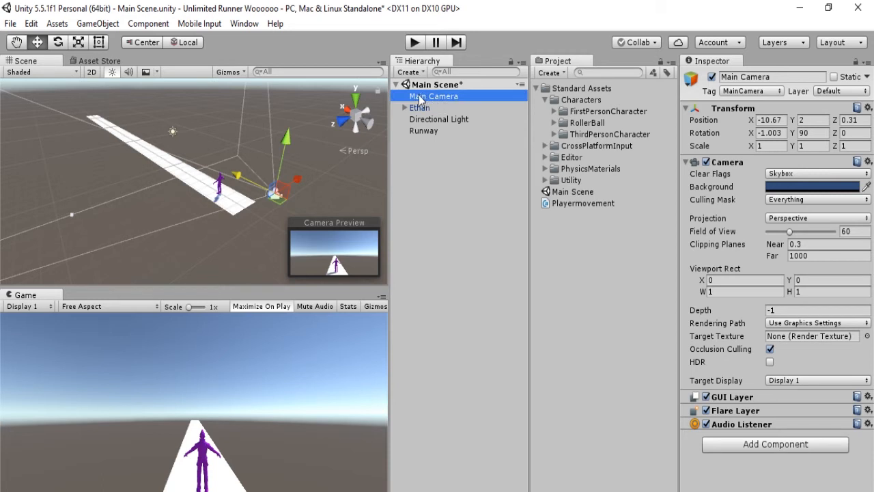
Make Main Camera a child of Ethan and play-test it following him, then stop
{"action": "left_click", "coordinate": [419, 106]}
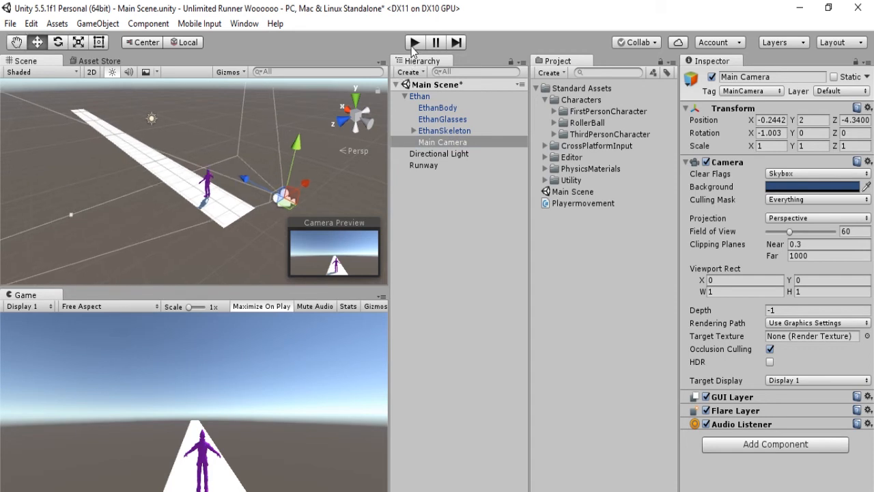
{"action": "left_click", "coordinate": [413, 41]}
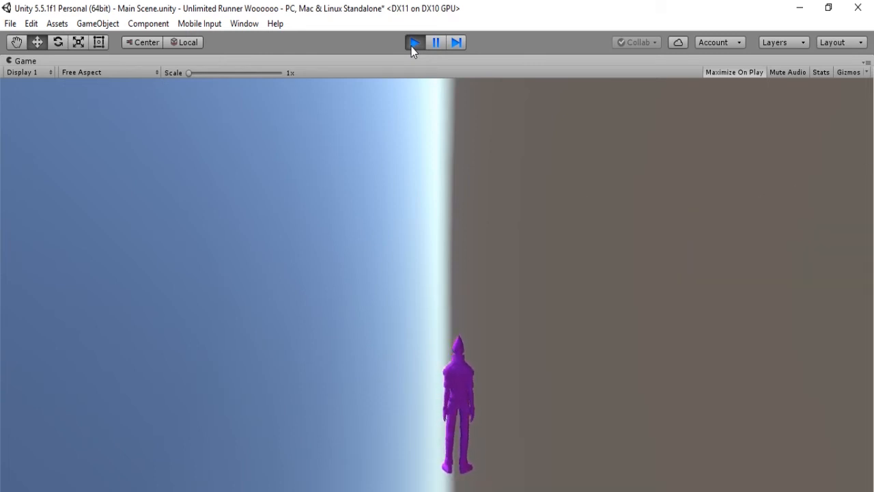
{"action": "left_click", "coordinate": [415, 41]}
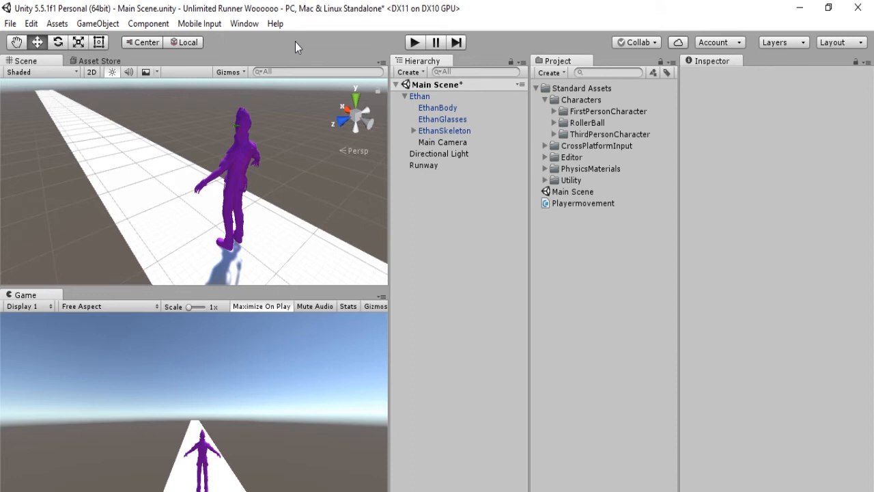
{"action": "mouse_move", "coordinate": [273, 63]}
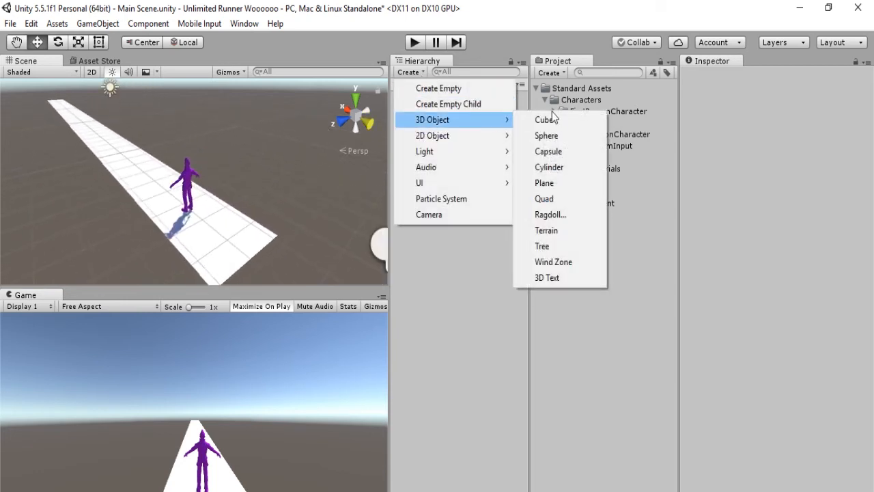
Add a Cube, flatten it into a thin slab and lower it beneath Ethan's feet
{"action": "left_click", "coordinate": [546, 120]}
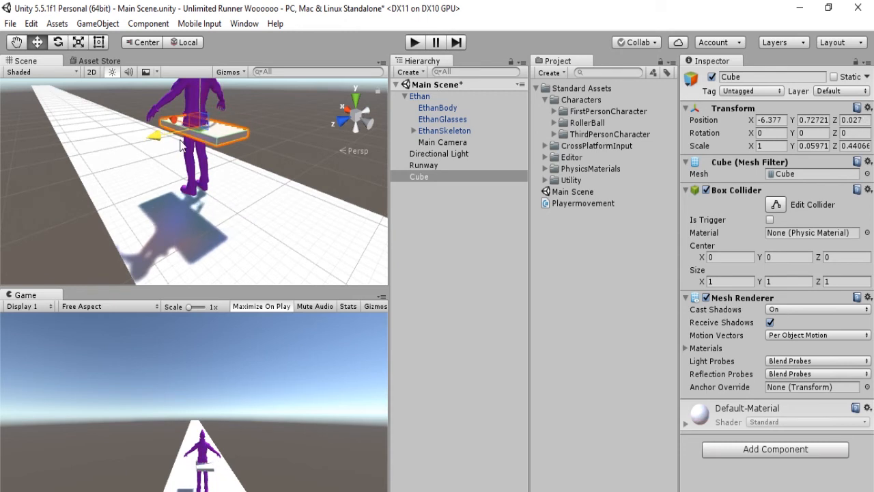
{"action": "left_click_drag", "start_coordinate": [198, 109], "coordinate": [205, 137]}
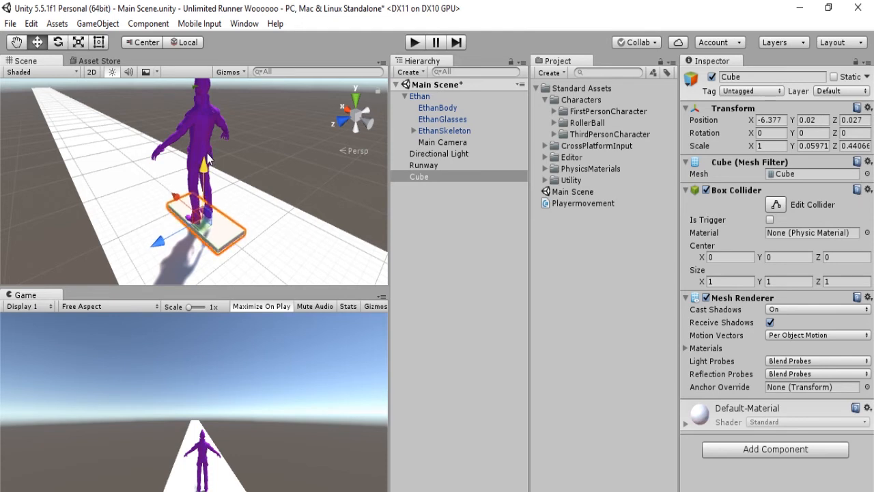
Select Ethan, then the Cube in the Hierarchy to show its components in the Inspector
{"action": "left_click", "coordinate": [419, 96]}
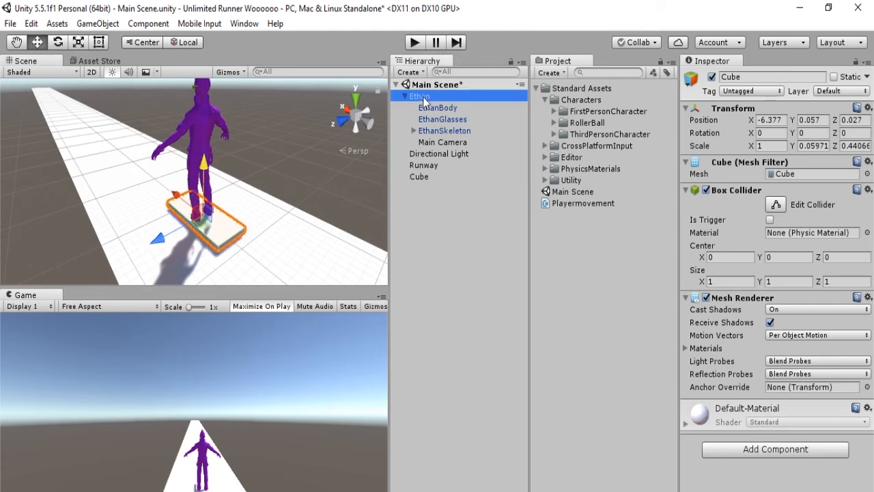
{"action": "left_click", "coordinate": [419, 95]}
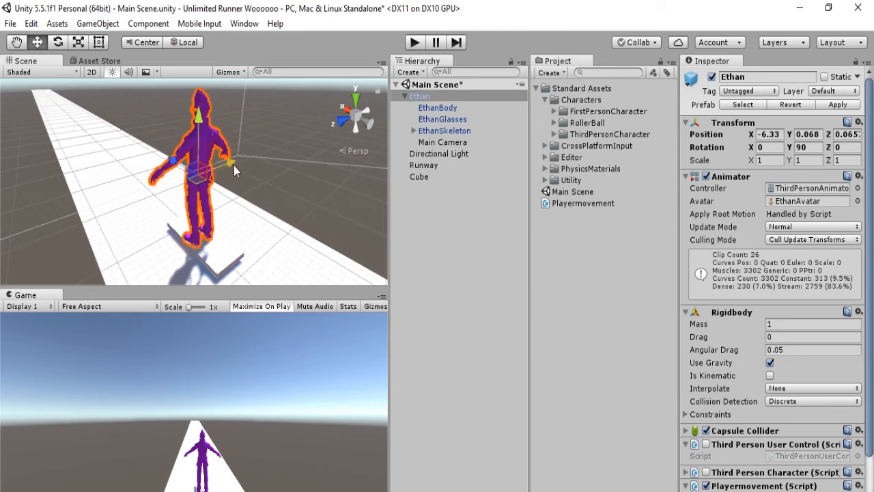
{"action": "left_click", "coordinate": [418, 176]}
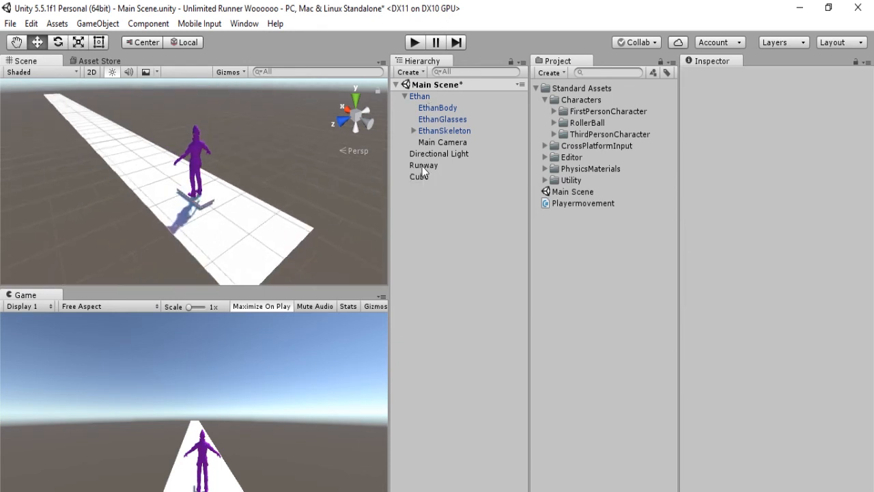
{"action": "left_click", "coordinate": [418, 176]}
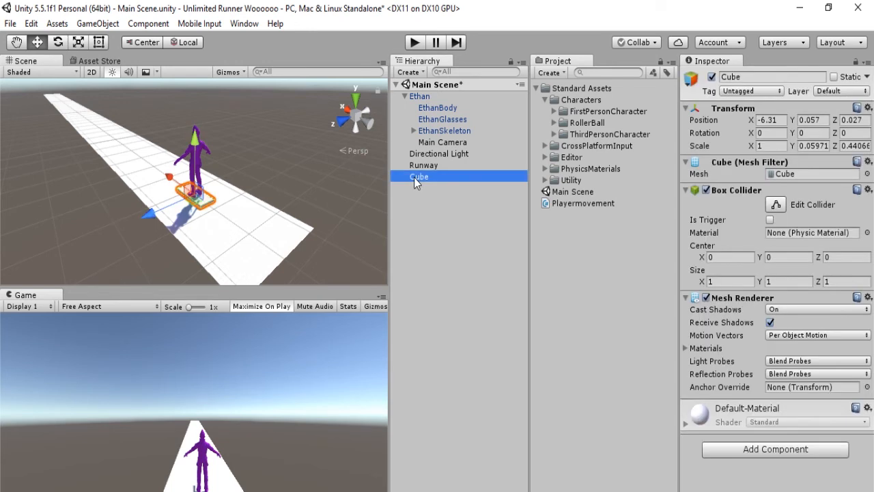
Rename the Cube to Surf Board and parent it under Ethan so it rides with him
{"action": "double_click", "coordinate": [418, 176]}
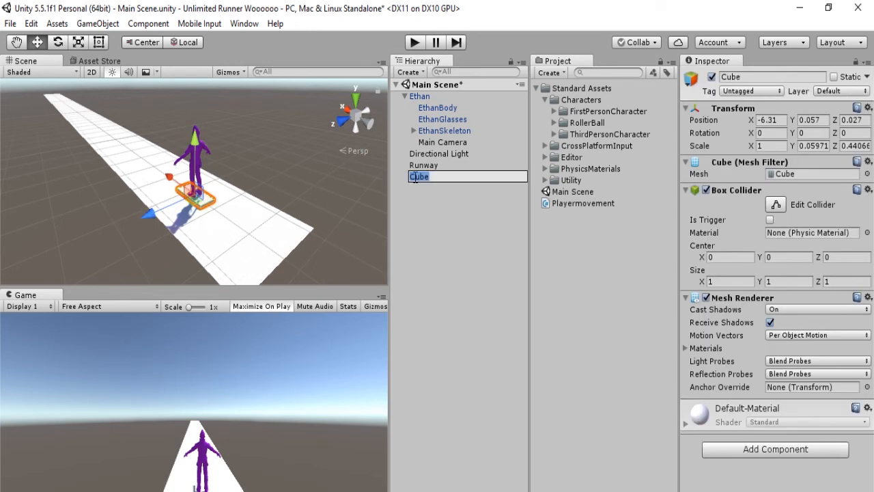
{"action": "type", "text": "Surf Board"}
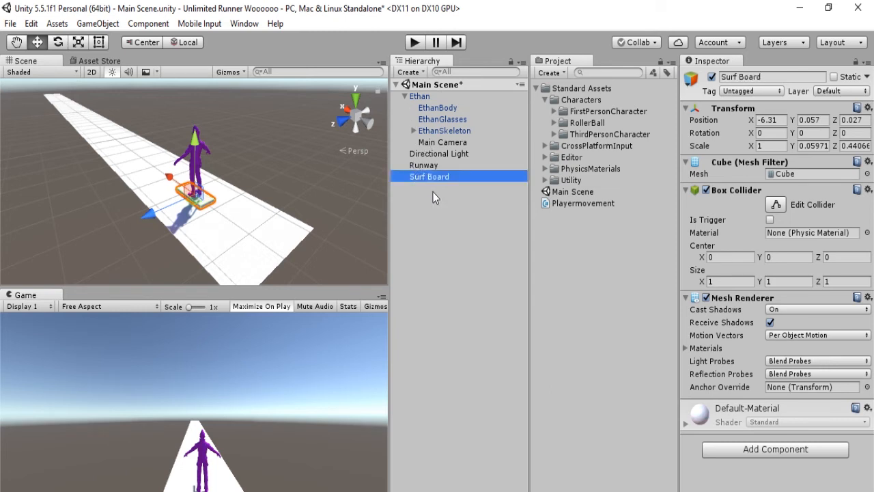
{"action": "left_click", "coordinate": [419, 96]}
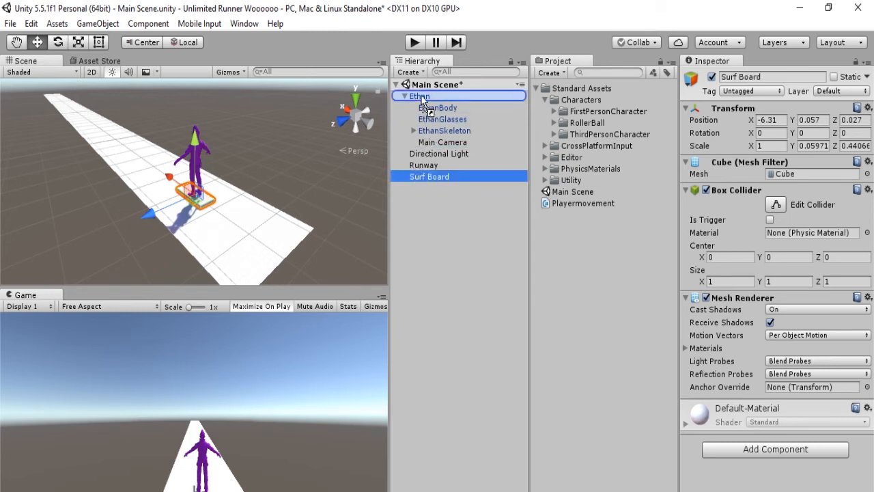
{"action": "left_click", "coordinate": [404, 96]}
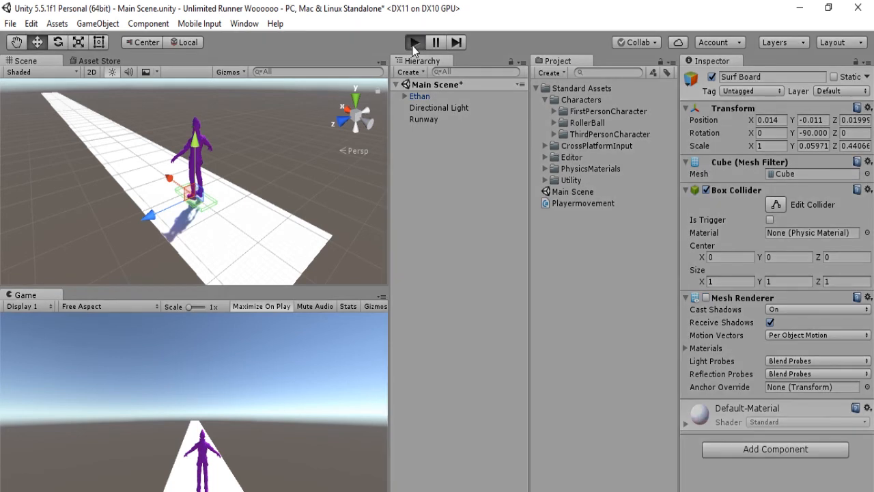
{"action": "left_click", "coordinate": [414, 41]}
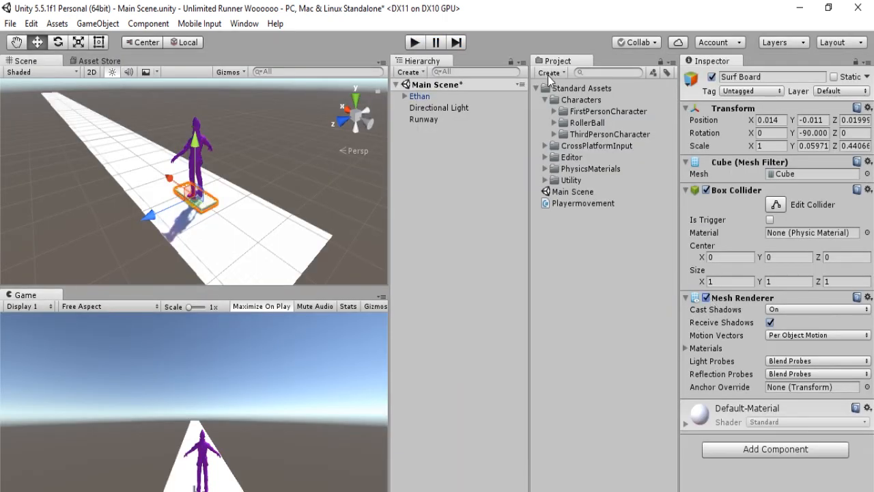
Create a material with red albedo, name it Red and apply it to the Surf Board
{"action": "left_click", "coordinate": [551, 72]}
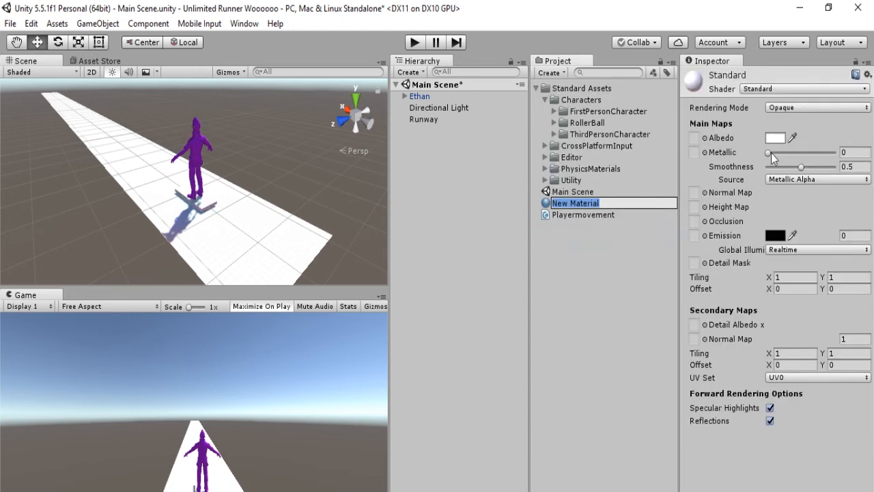
{"action": "left_click", "coordinate": [776, 137]}
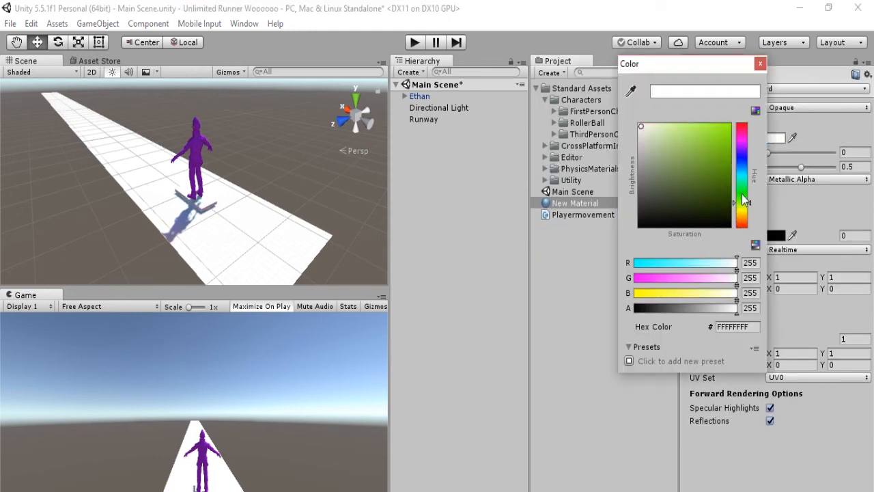
{"action": "left_click", "coordinate": [759, 63]}
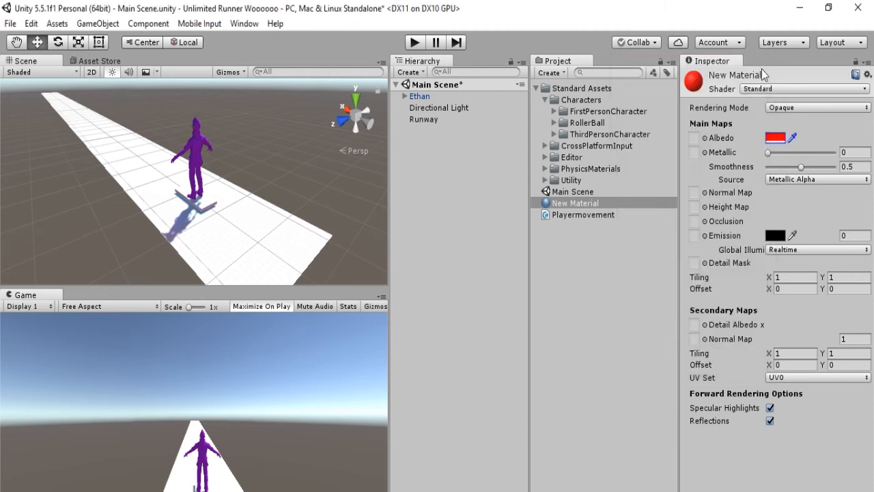
{"action": "left_click", "coordinate": [575, 202]}
{"action": "type", "text": "Red"}
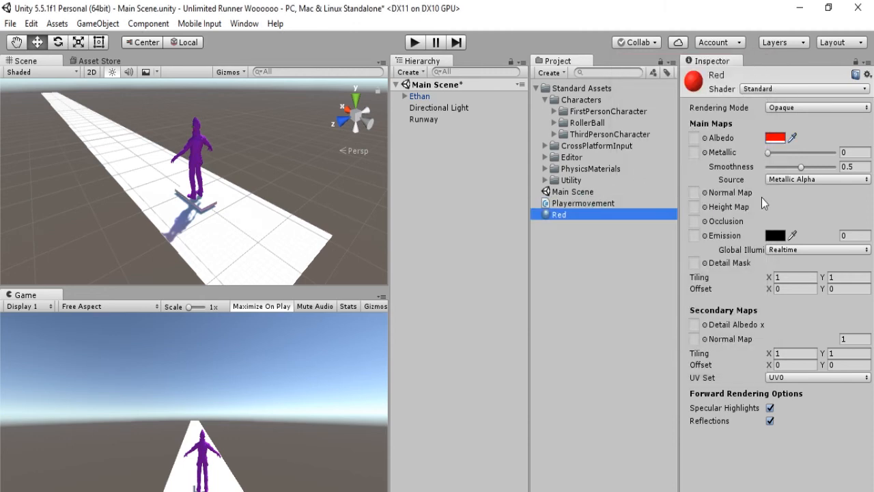
{"action": "left_click_drag", "start_coordinate": [800, 166], "coordinate": [767, 166]}
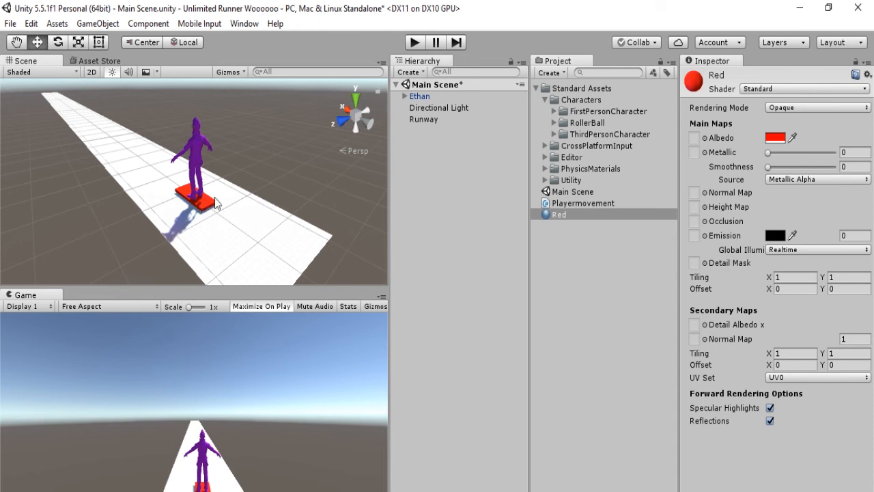
{"action": "left_click", "coordinate": [549, 72]}
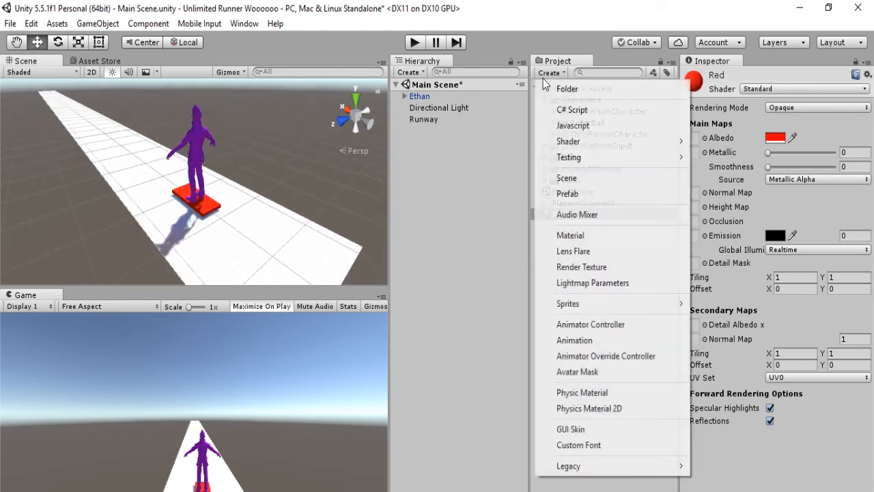
Create another material, name it Green and try blue then green albedo colours
{"action": "left_click", "coordinate": [571, 235]}
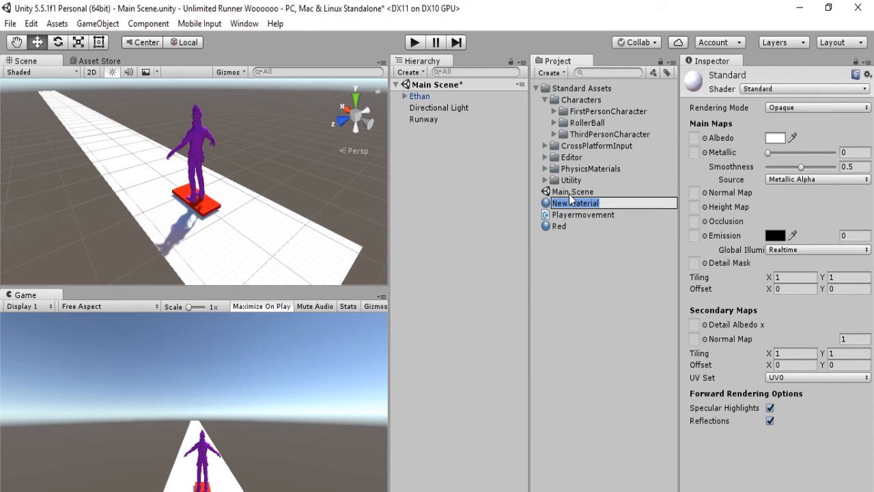
{"action": "type", "text": "G"}
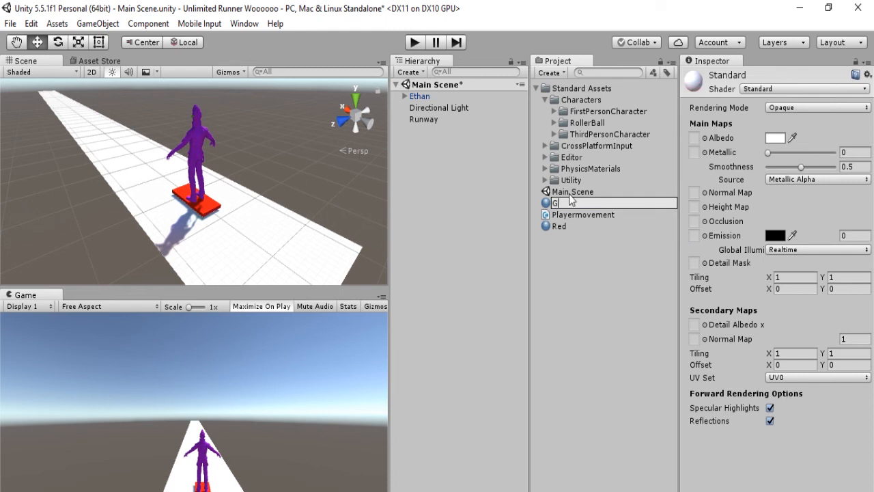
{"action": "type", "text": "reen"}
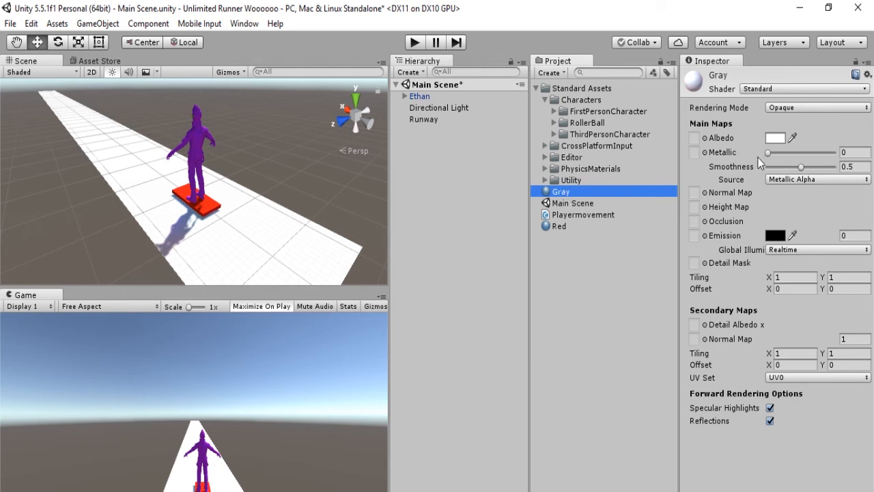
{"action": "left_click", "coordinate": [775, 136]}
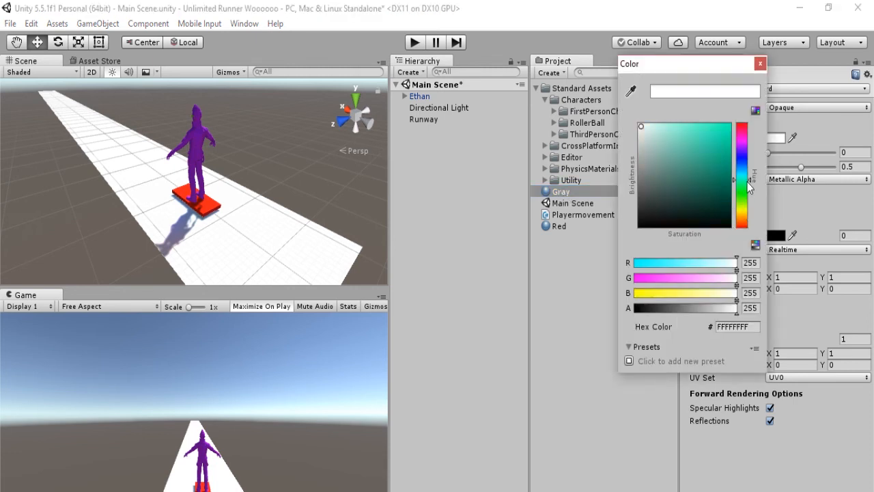
{"action": "left_click", "coordinate": [727, 127]}
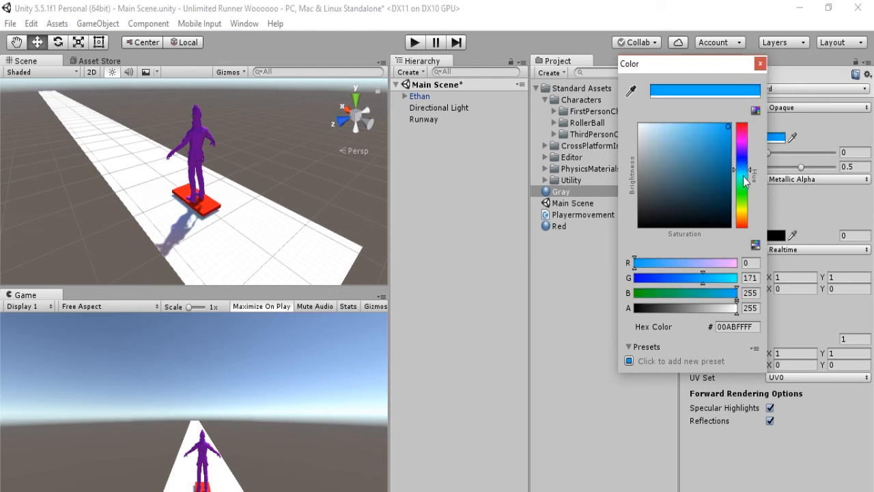
{"action": "left_click", "coordinate": [759, 63]}
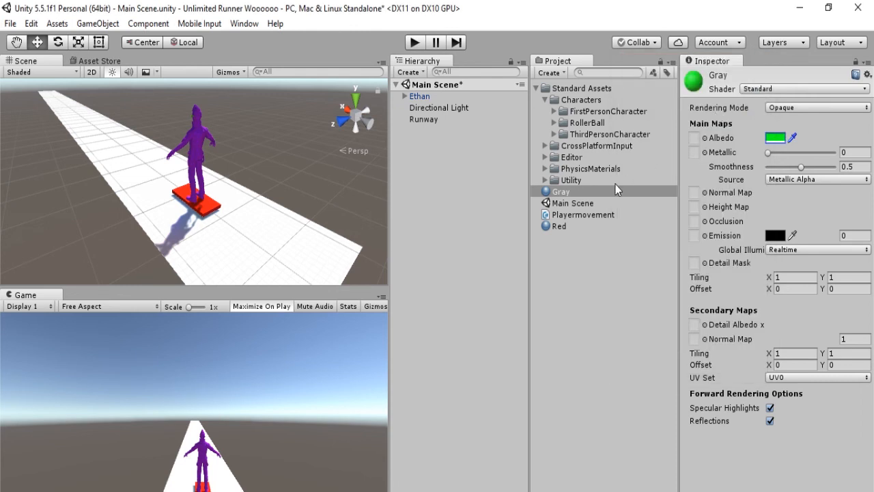
Darken the material's albedo to gray and apply it to the Runway
{"action": "left_click", "coordinate": [775, 137]}
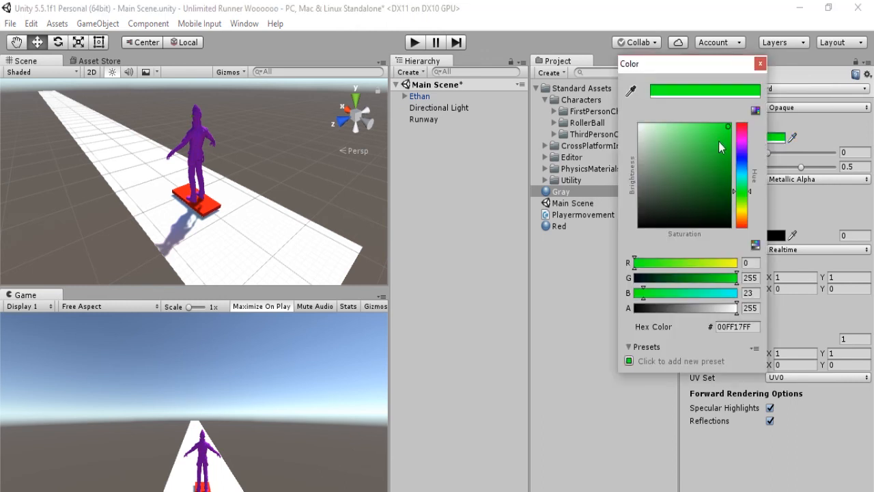
{"action": "left_click", "coordinate": [647, 210]}
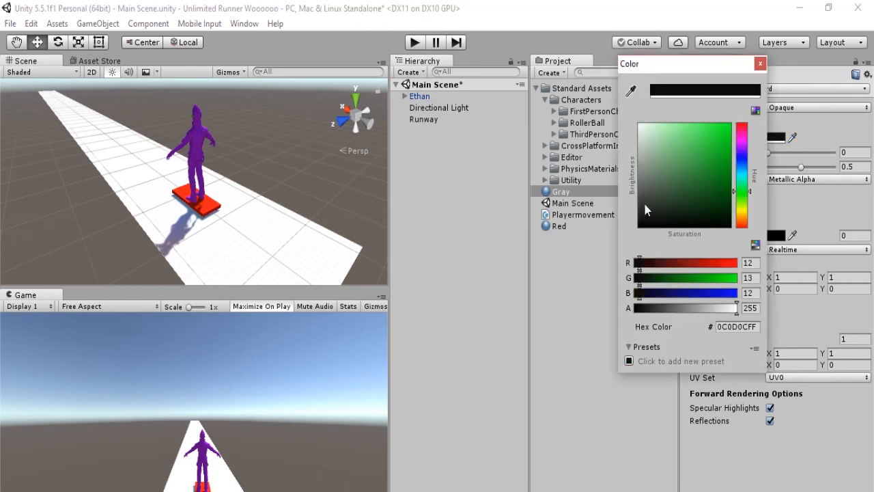
{"action": "left_click", "coordinate": [759, 62]}
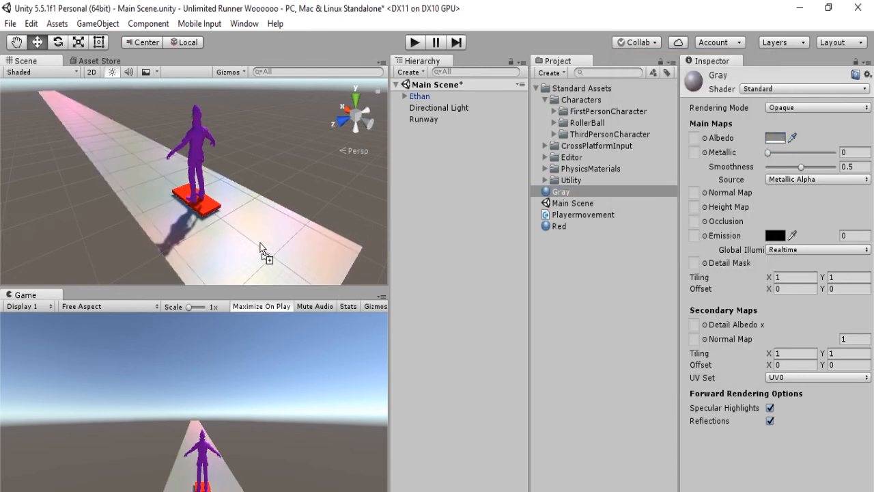
{"action": "left_click_drag", "start_coordinate": [800, 167], "coordinate": [766, 167]}
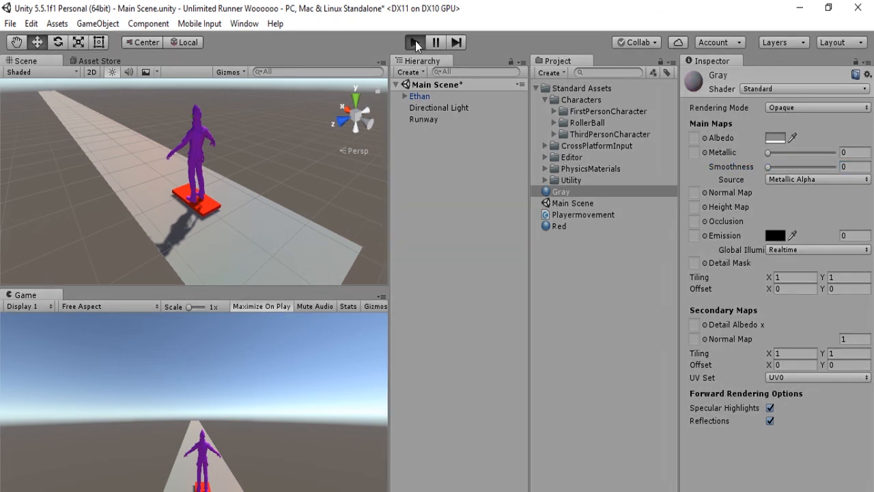
Play the scene, stop, move the view close to Ethan and play again
{"action": "left_click", "coordinate": [415, 41]}
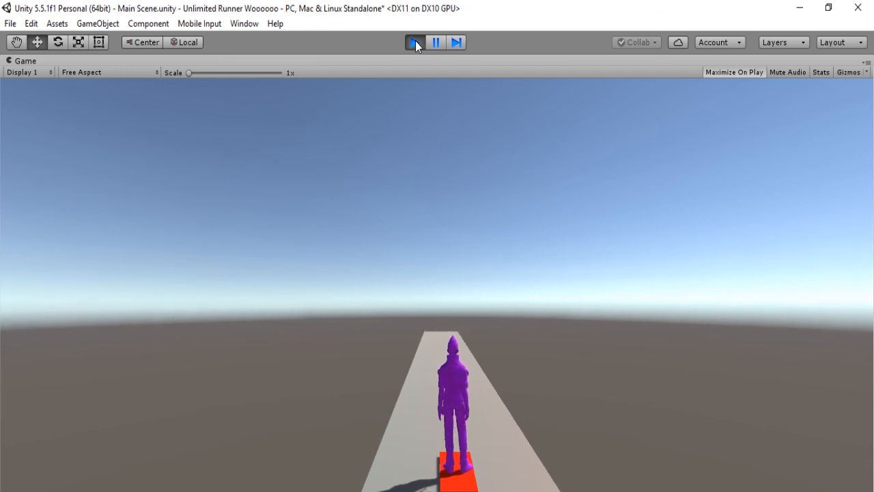
{"action": "left_click", "coordinate": [415, 41]}
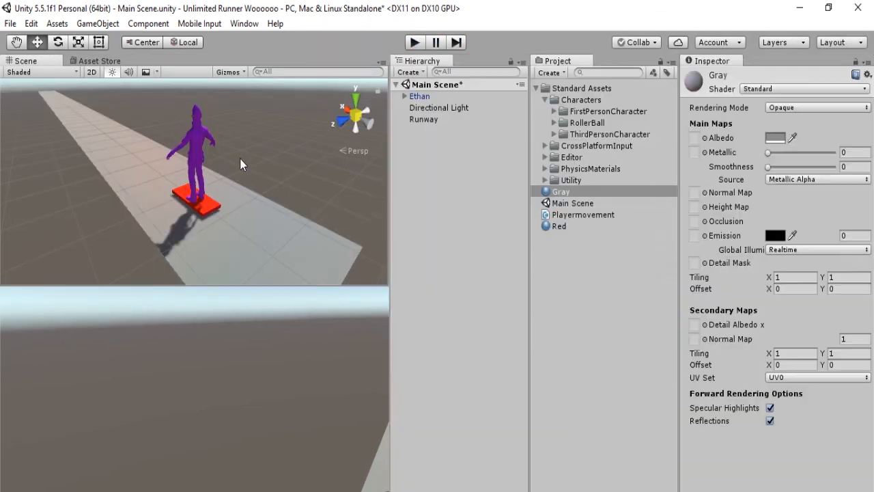
{"action": "left_click", "coordinate": [415, 41]}
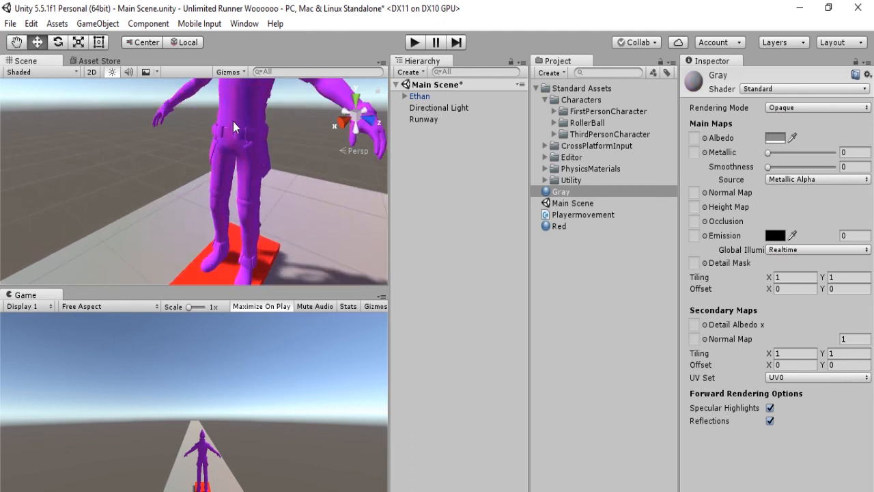
{"action": "left_click_drag", "start_coordinate": [233, 126], "coordinate": [238, 167]}
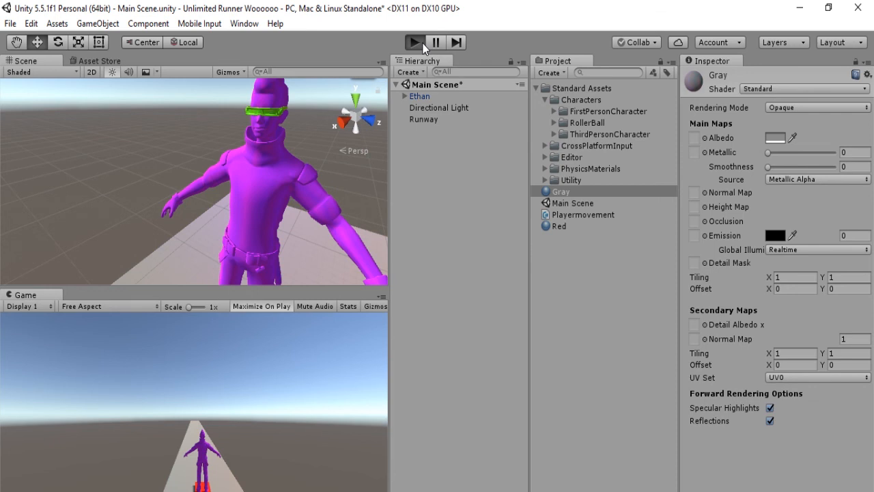
{"action": "left_click", "coordinate": [414, 41]}
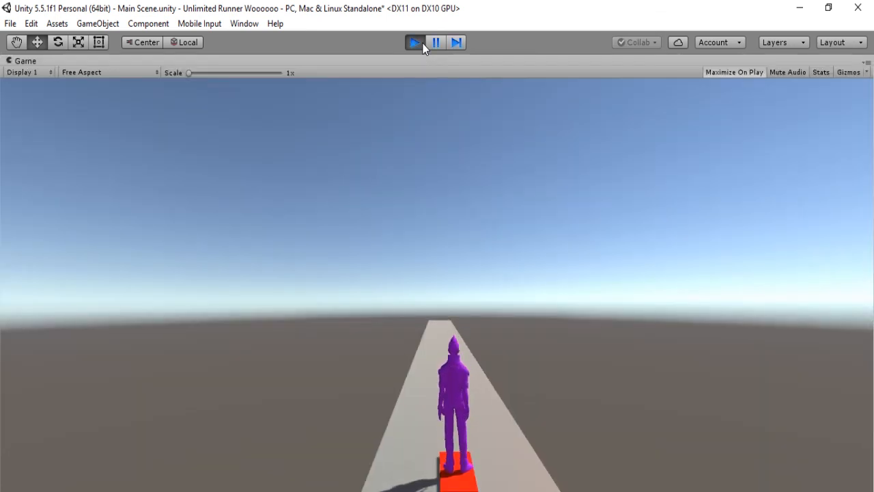